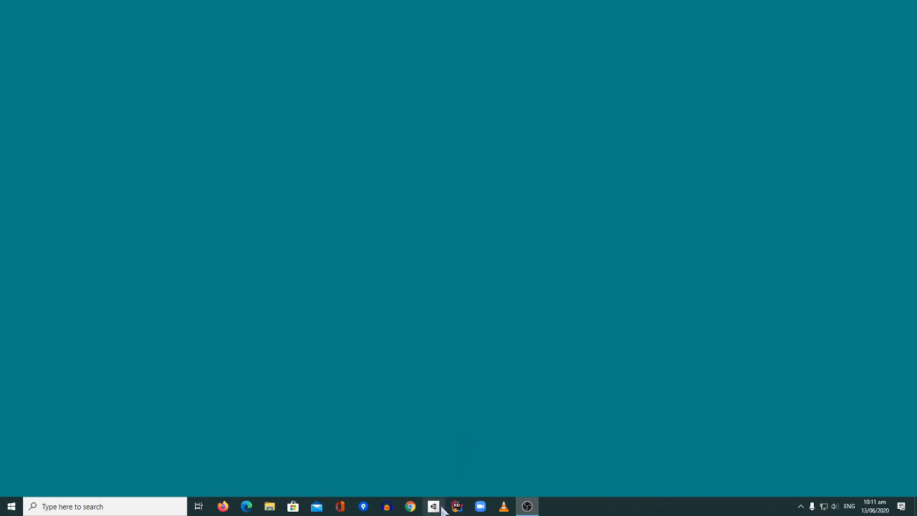
Step: Launch Unity Hub from the taskbar to show the existing projects list
click(432, 507)
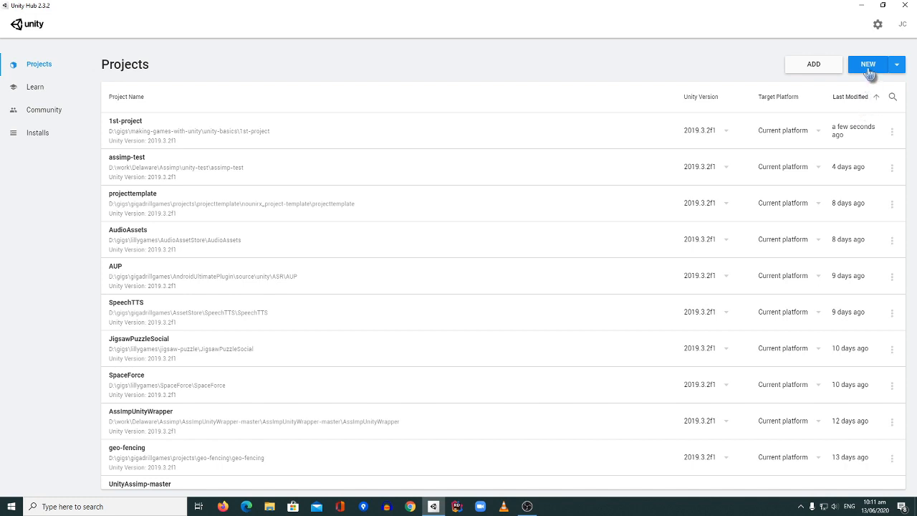
Step: Create a new 3D project named 1st-project located in the unity-basics folder
click(869, 63)
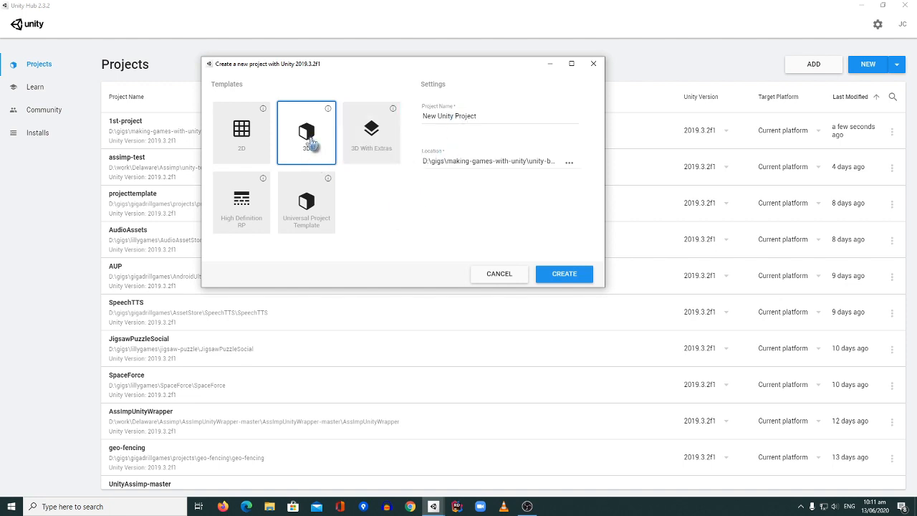
mouse_move(349, 172)
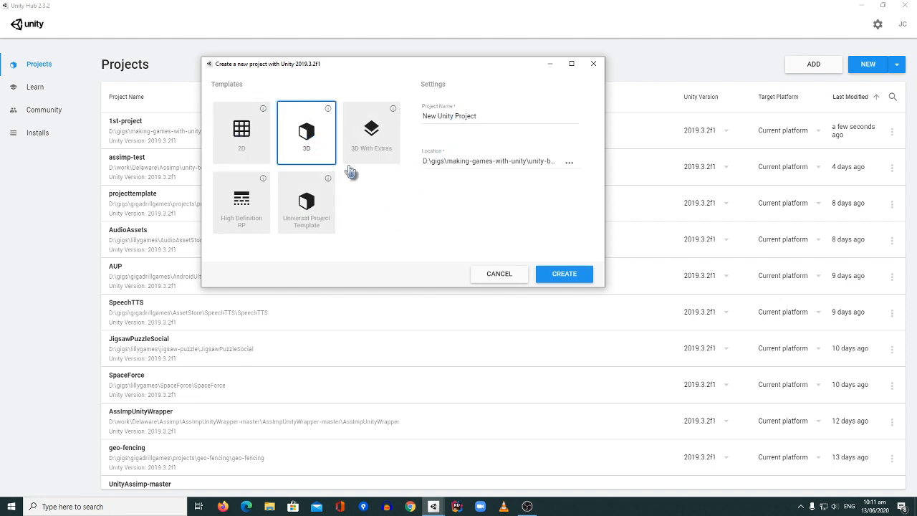
click(371, 132)
text(1st)
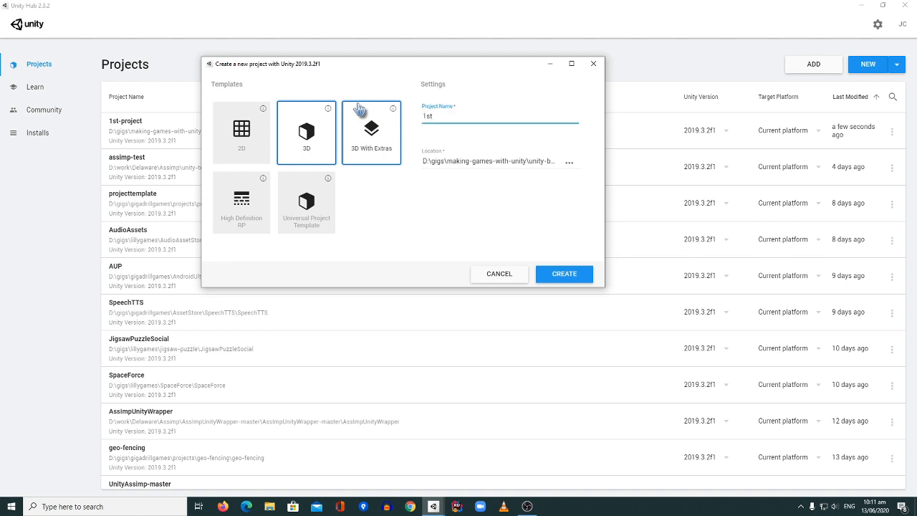
text(-project)
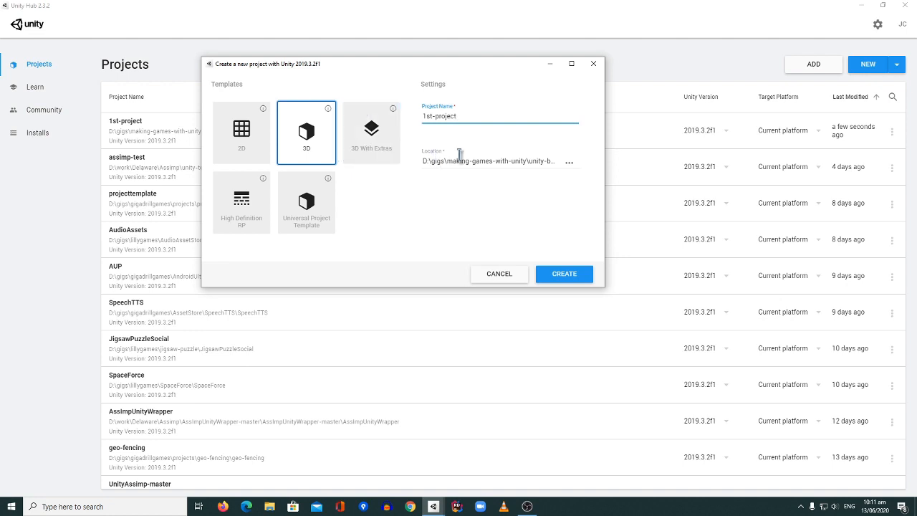
click(569, 164)
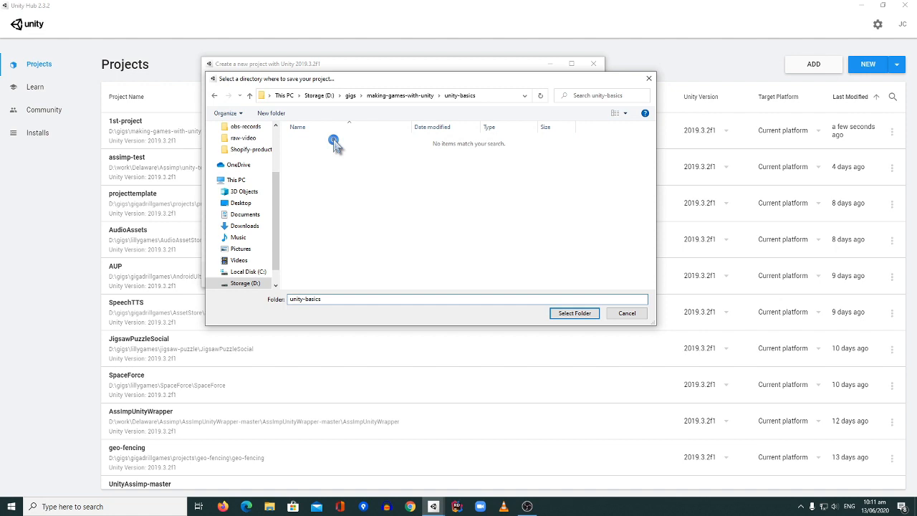
click(575, 312)
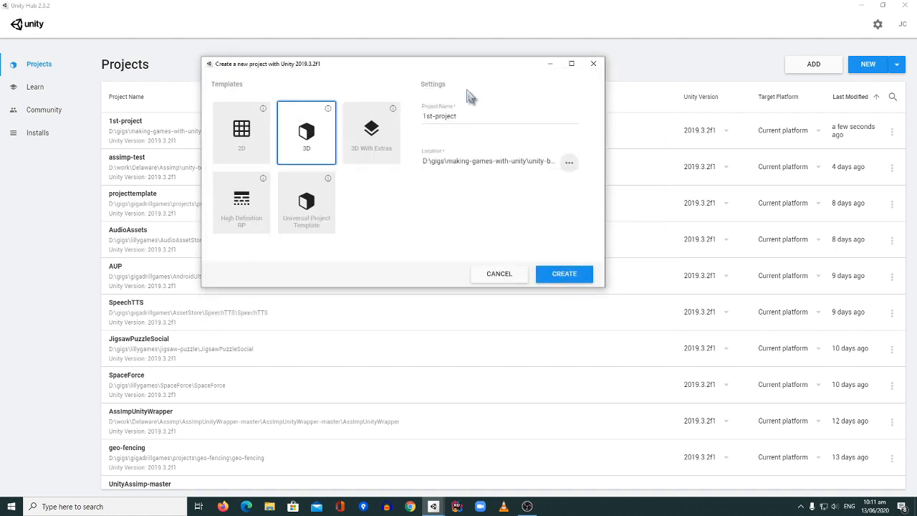
mouse_move(570, 283)
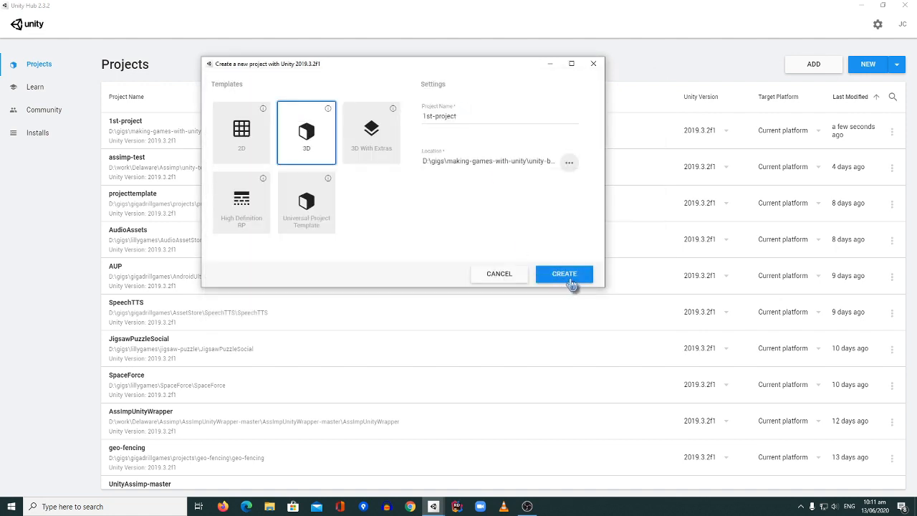
click(564, 273)
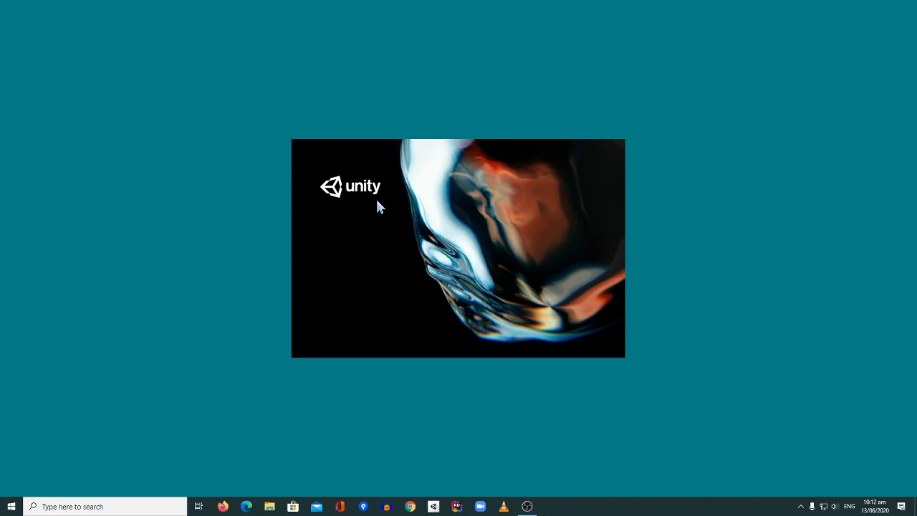
mouse_move(381, 208)
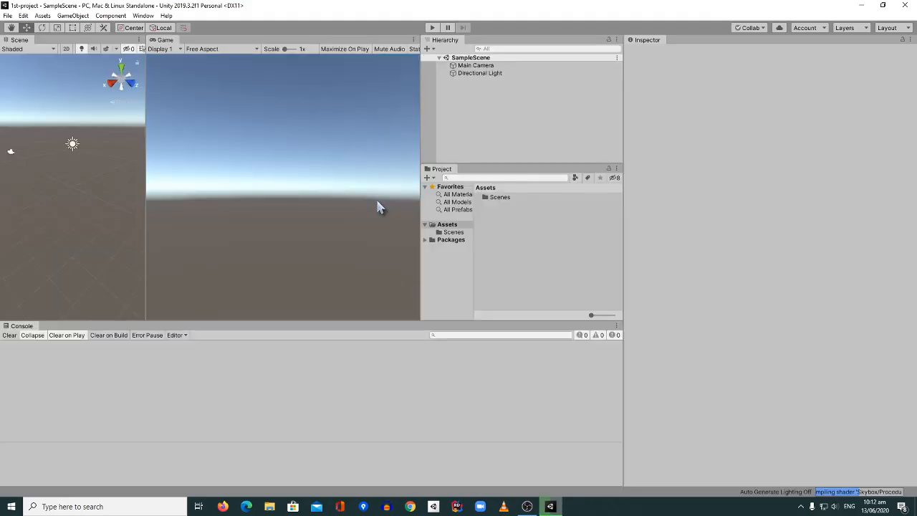
mouse_move(572, 231)
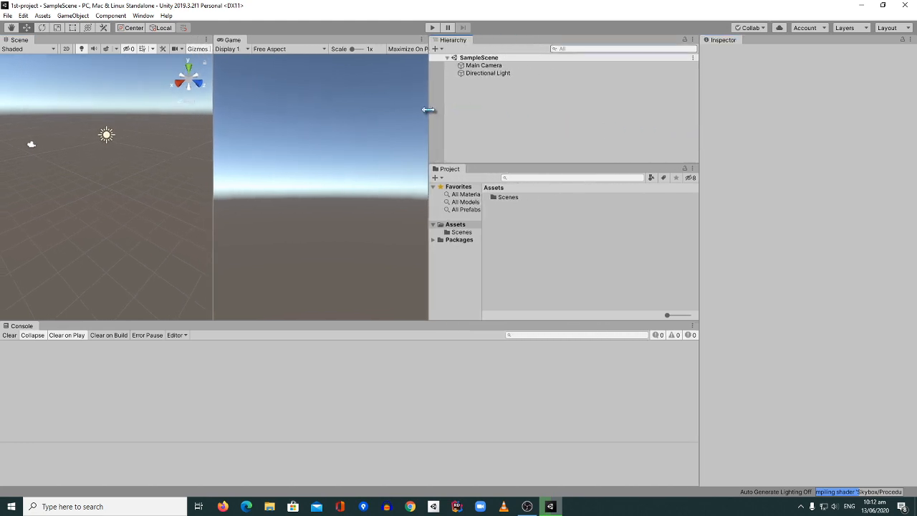
mouse_move(422, 407)
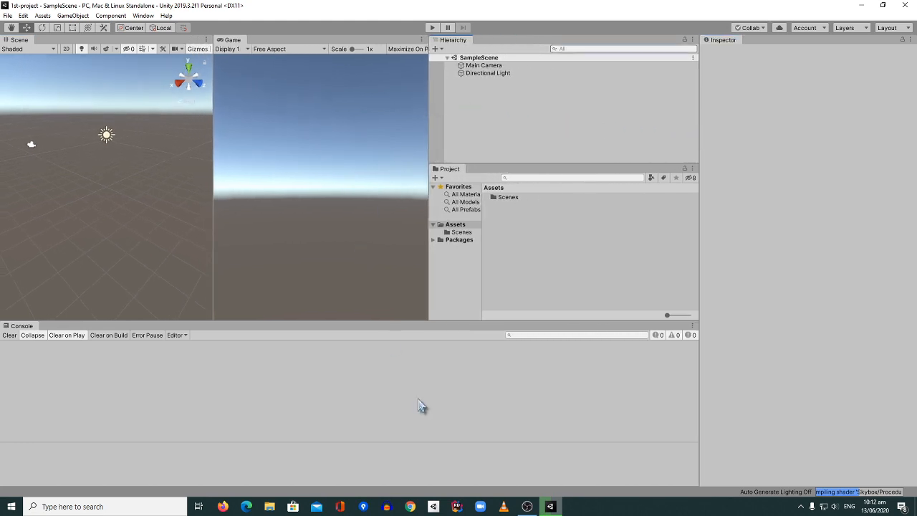
mouse_move(112, 160)
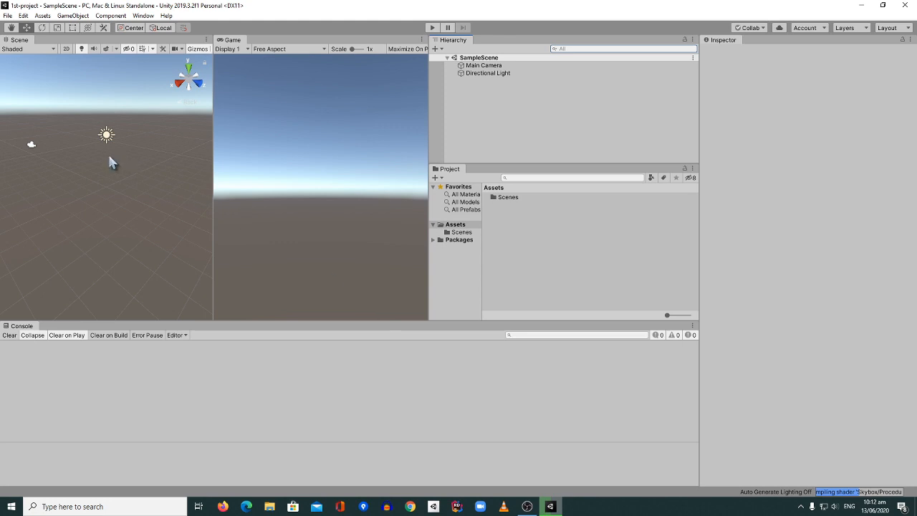
mouse_move(97, 149)
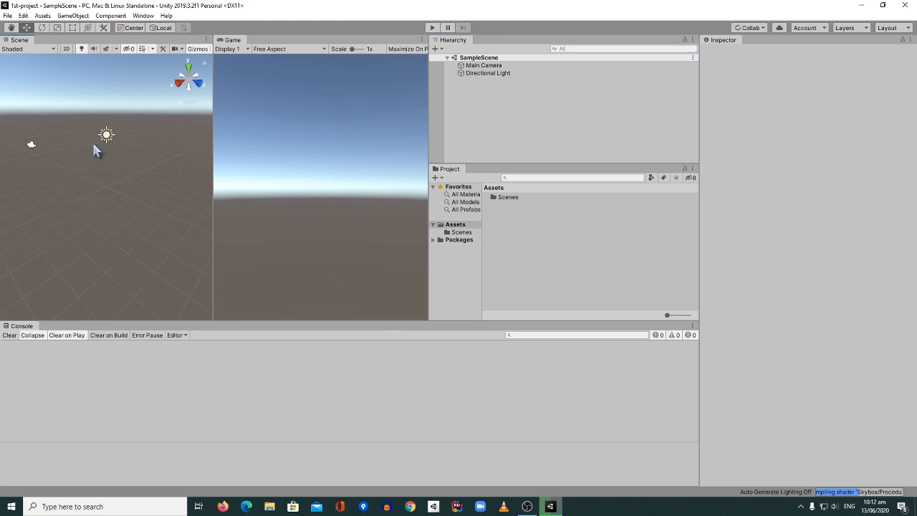
mouse_move(92, 140)
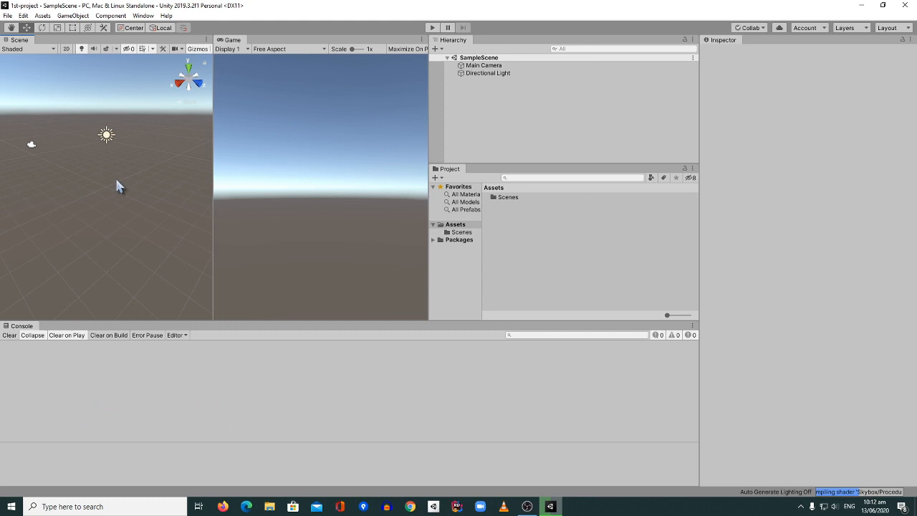
mouse_move(321, 198)
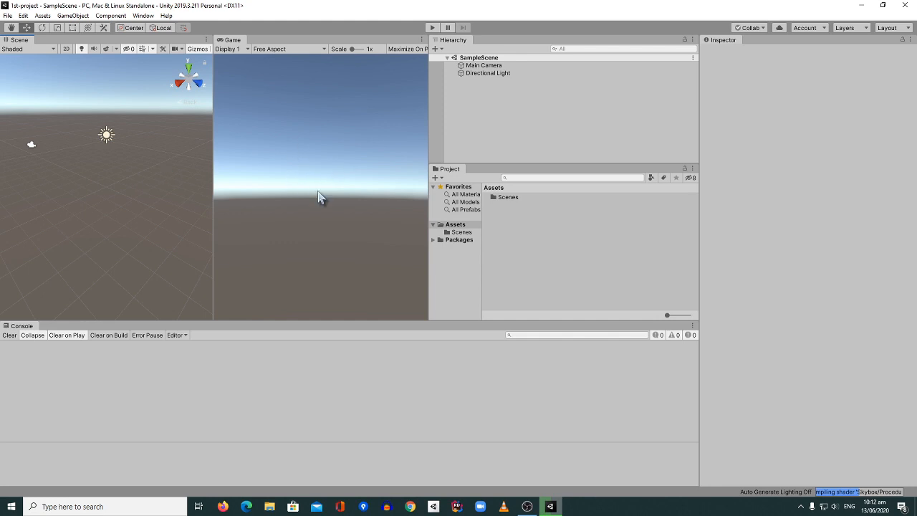
mouse_move(331, 187)
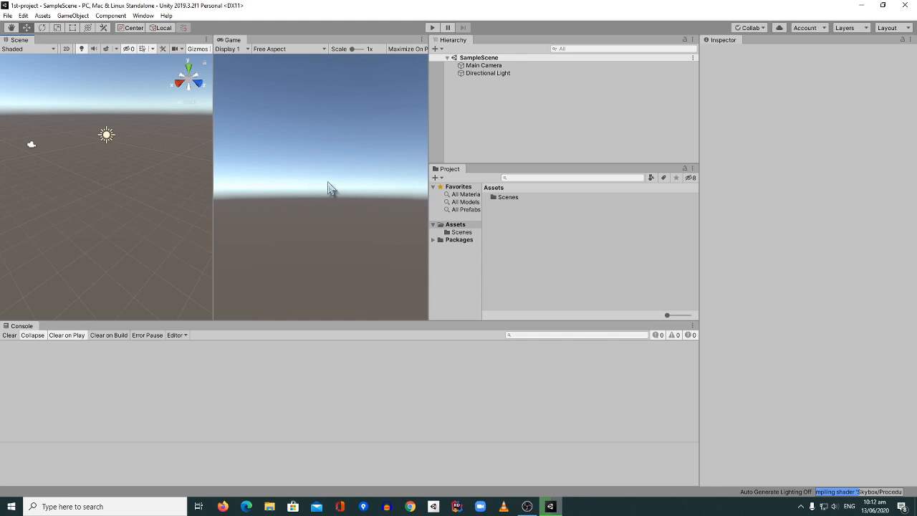
mouse_move(313, 184)
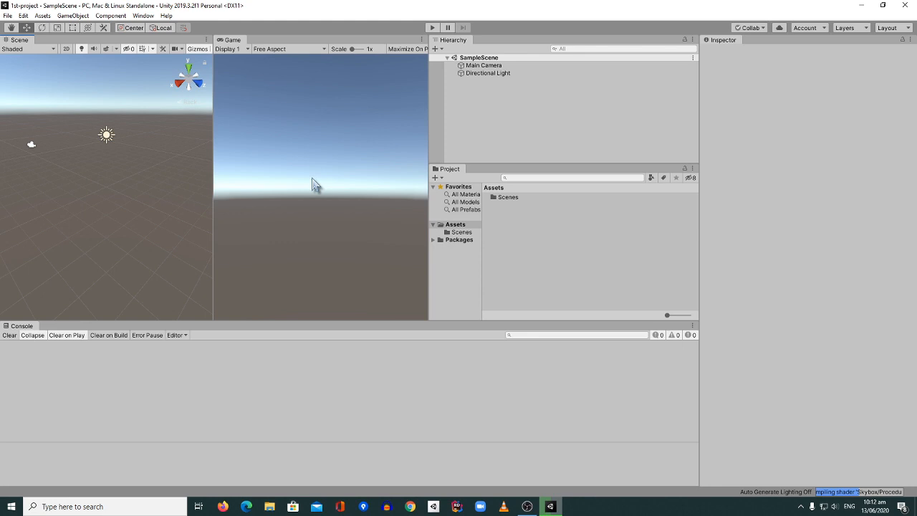
mouse_move(126, 135)
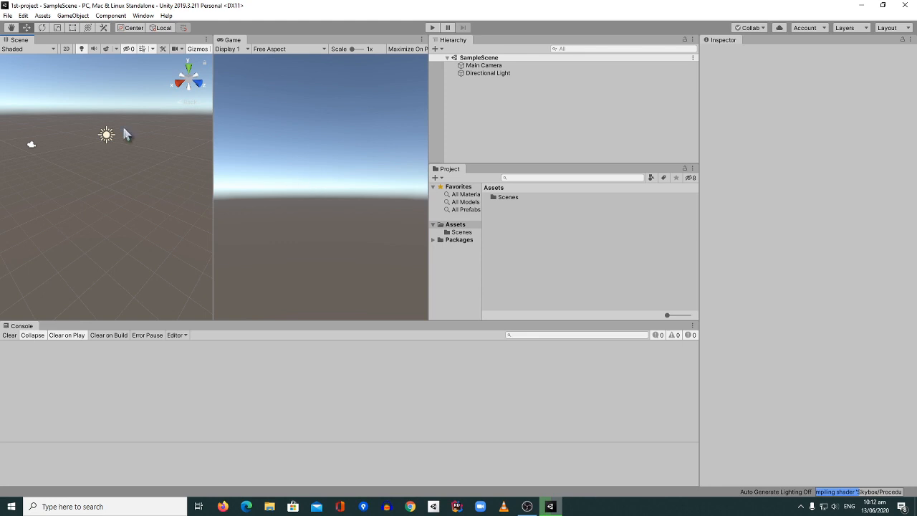
mouse_move(361, 204)
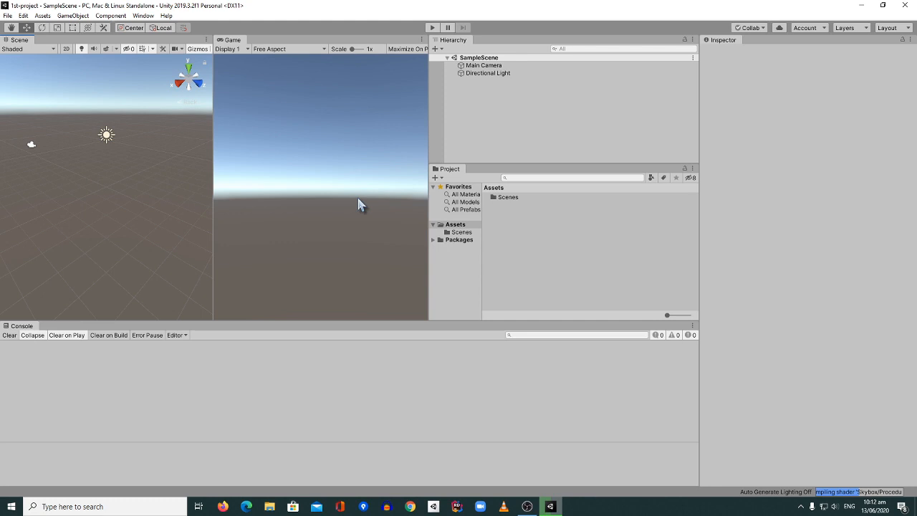
mouse_move(324, 187)
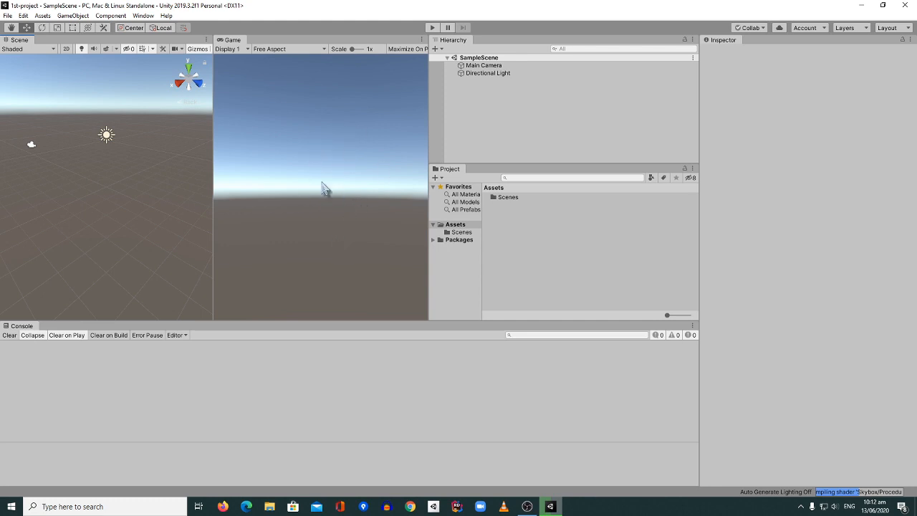
mouse_move(92, 195)
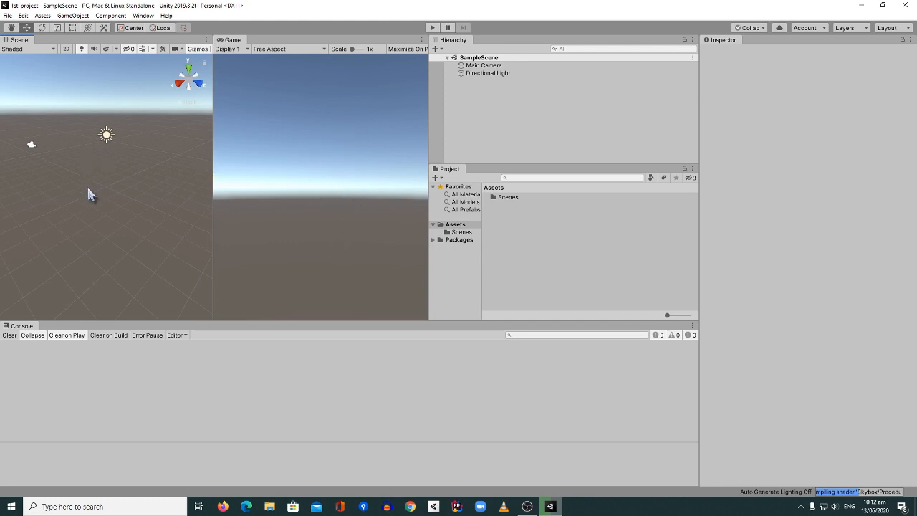
mouse_move(519, 118)
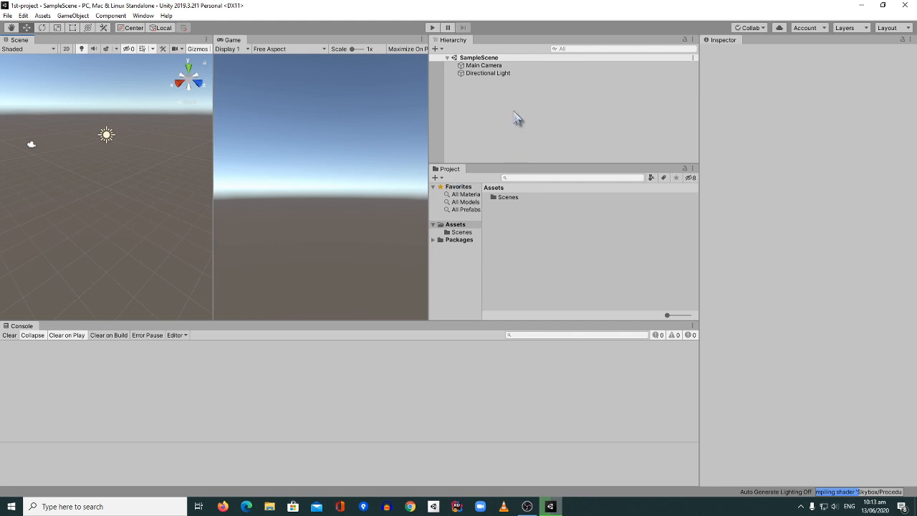
mouse_move(530, 109)
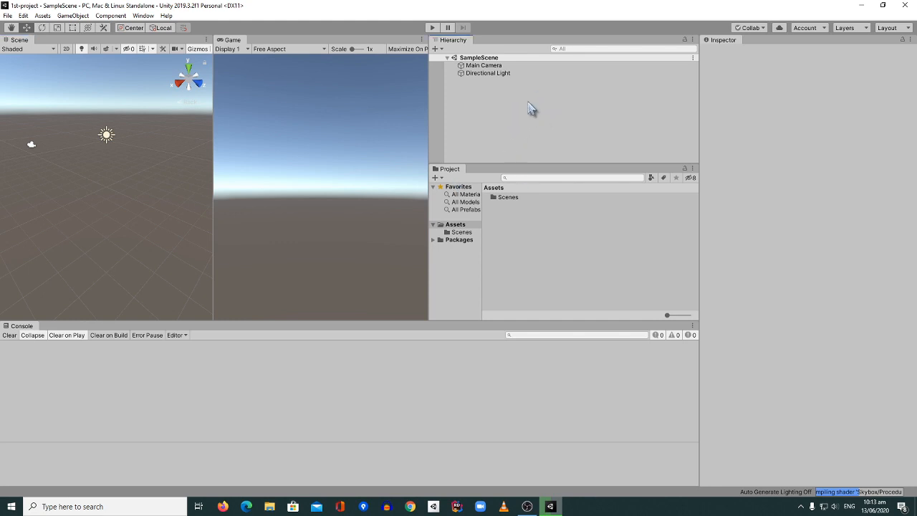
click(488, 72)
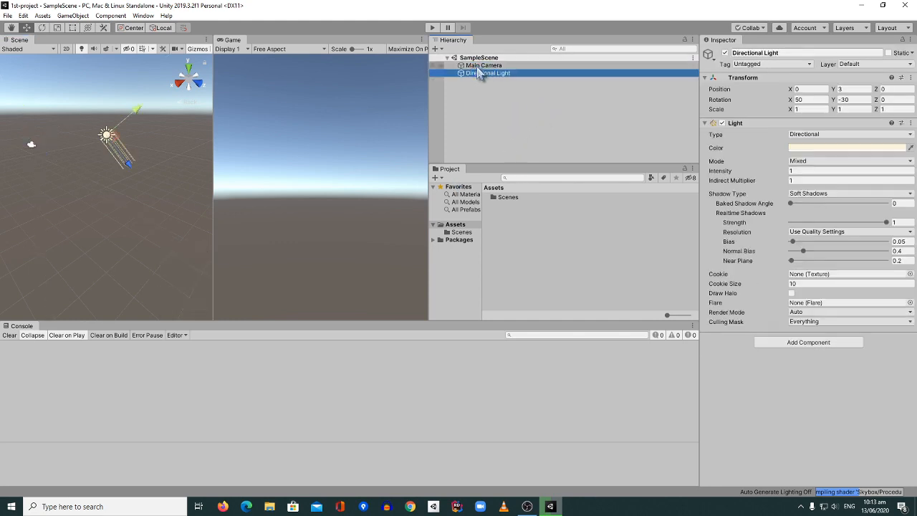
click(484, 66)
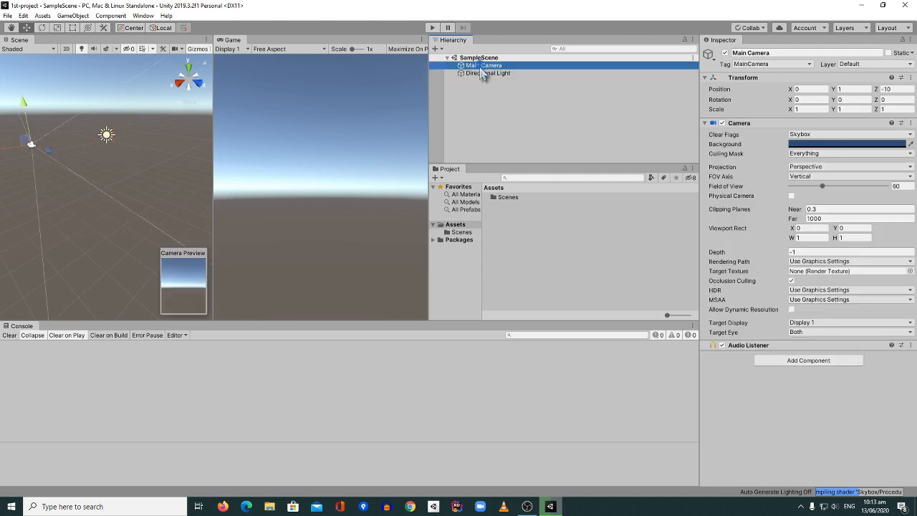
click(487, 72)
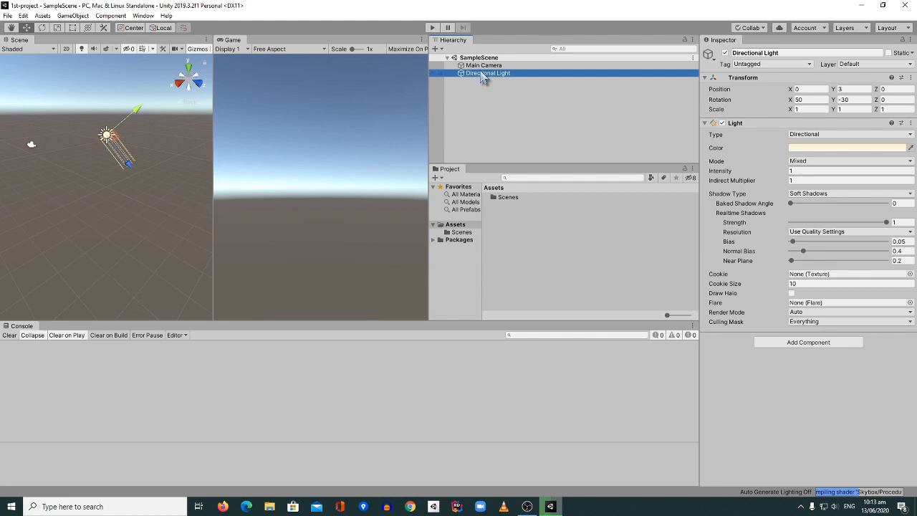
click(484, 66)
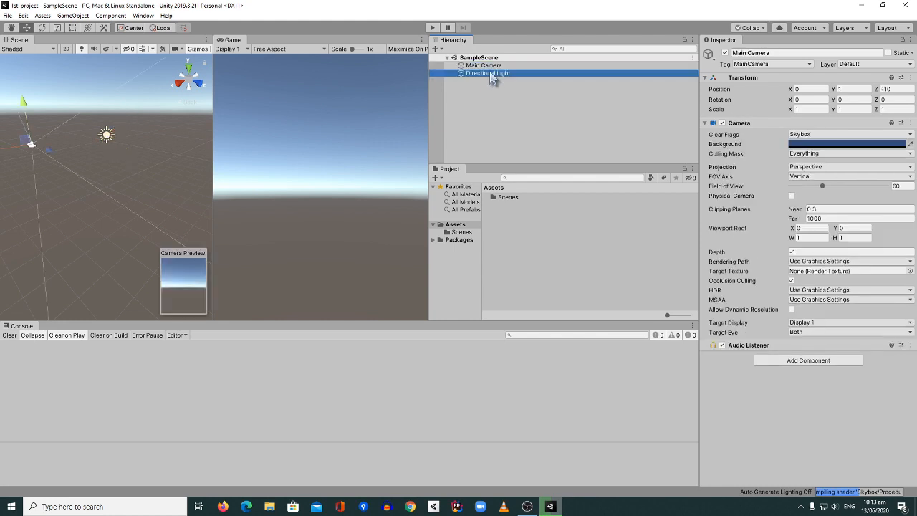
click(484, 66)
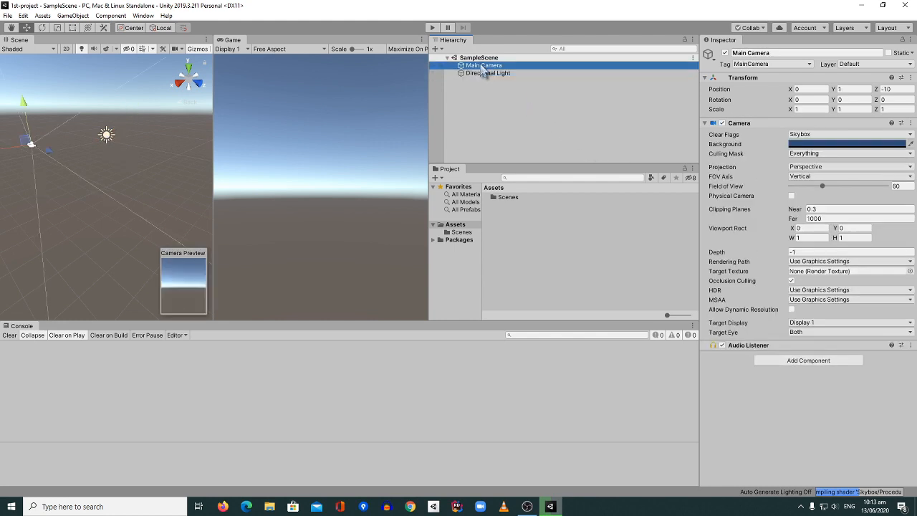
mouse_move(579, 91)
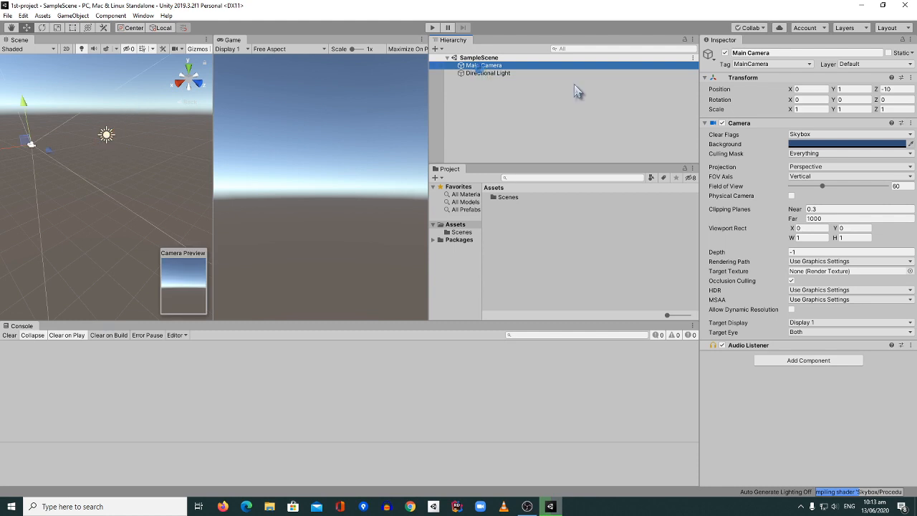
click(487, 71)
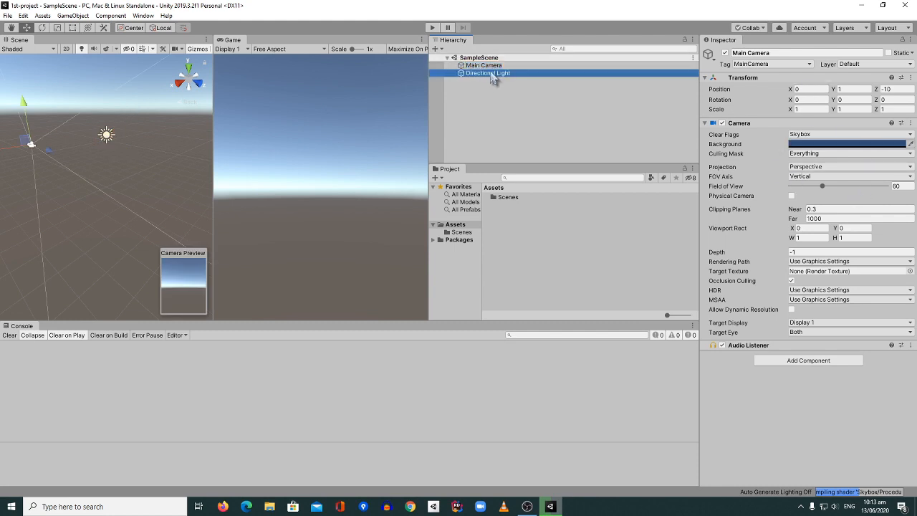
click(487, 72)
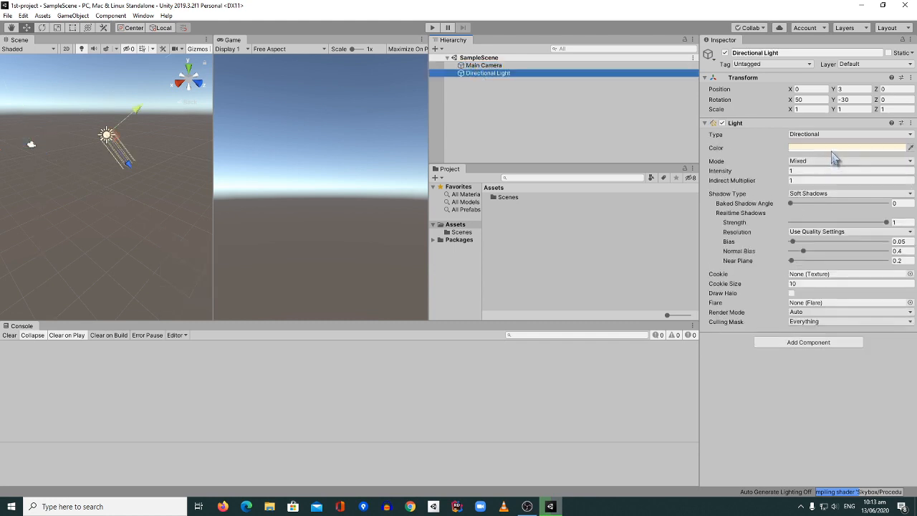
click(484, 66)
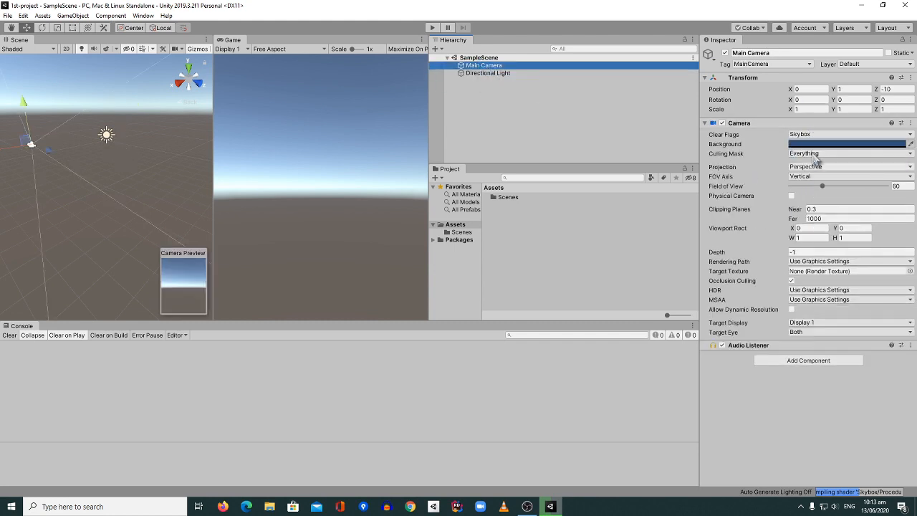
click(488, 73)
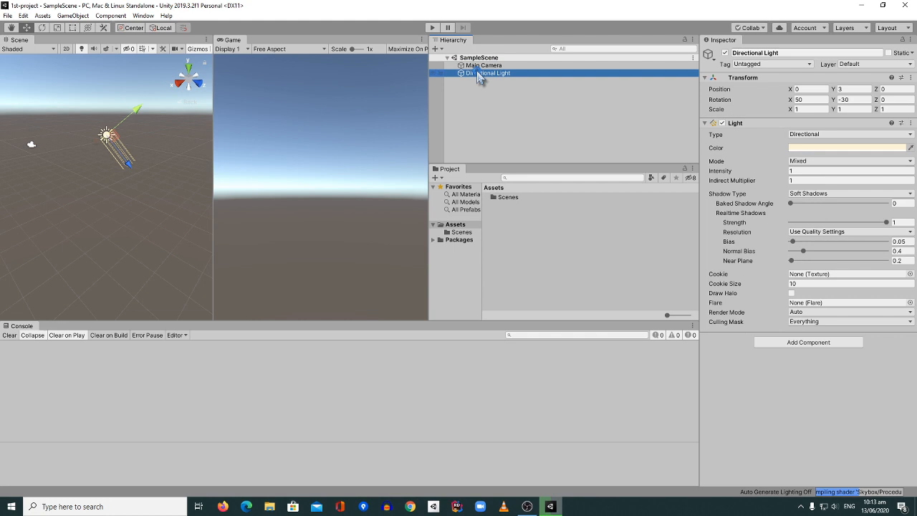
click(484, 66)
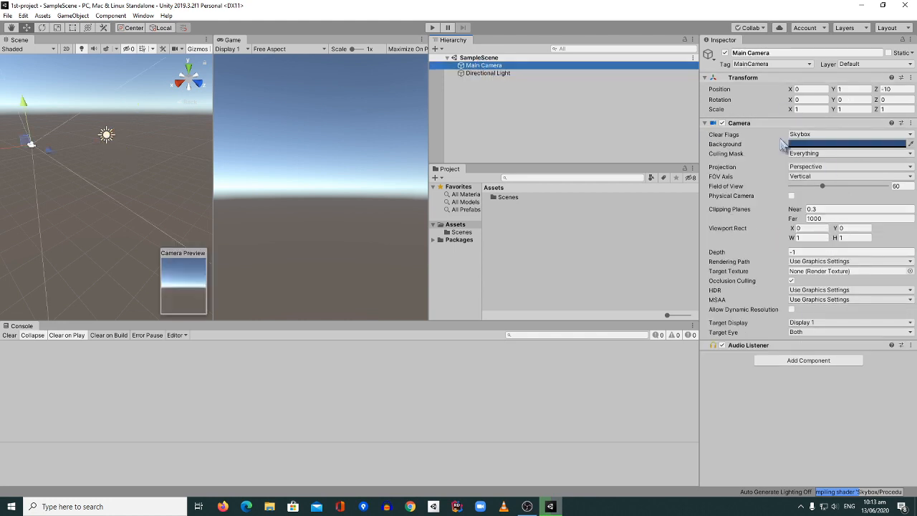
mouse_move(728, 121)
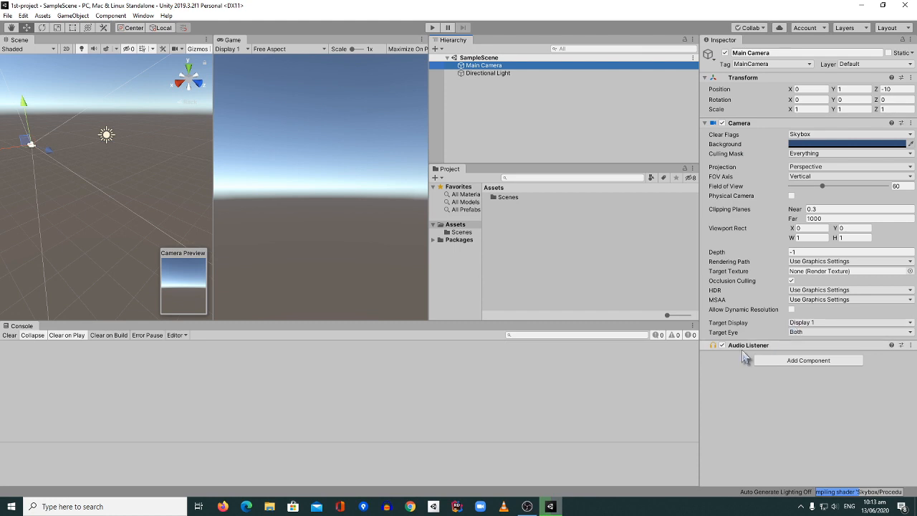
click(487, 72)
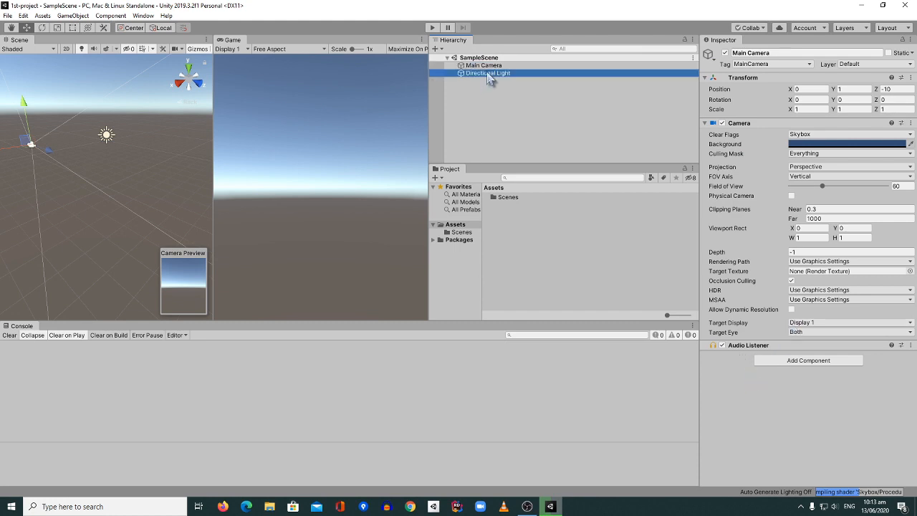
click(487, 72)
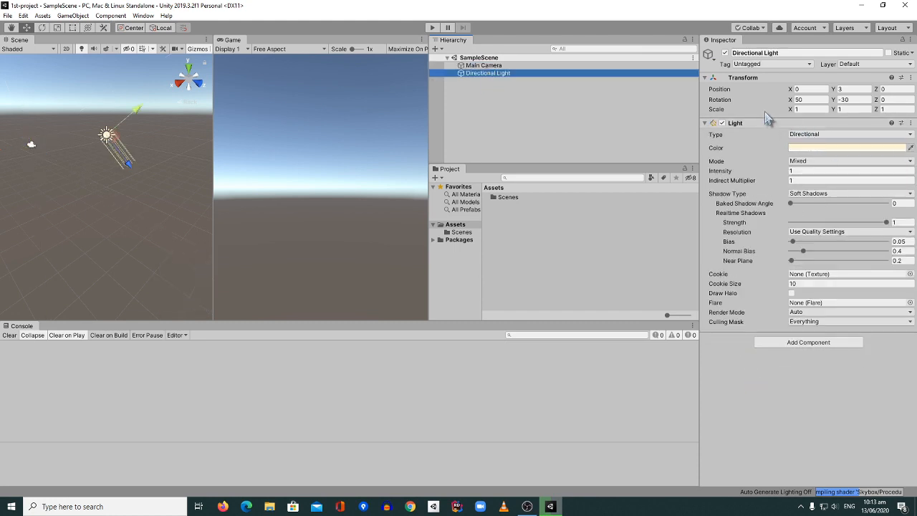
mouse_move(545, 86)
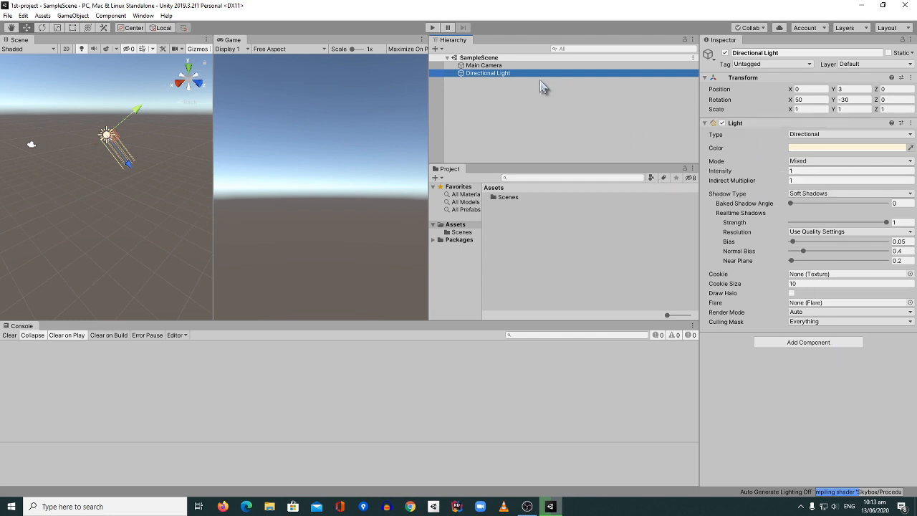
mouse_move(799, 229)
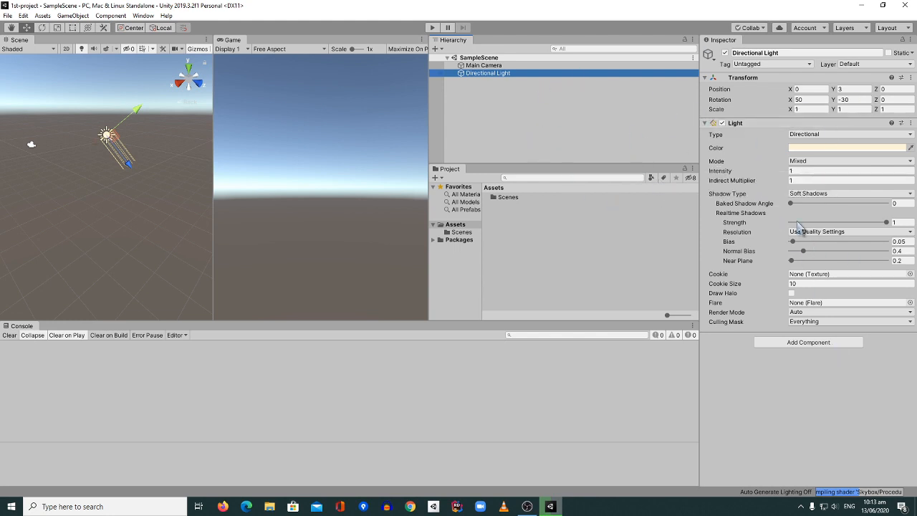
mouse_move(889, 138)
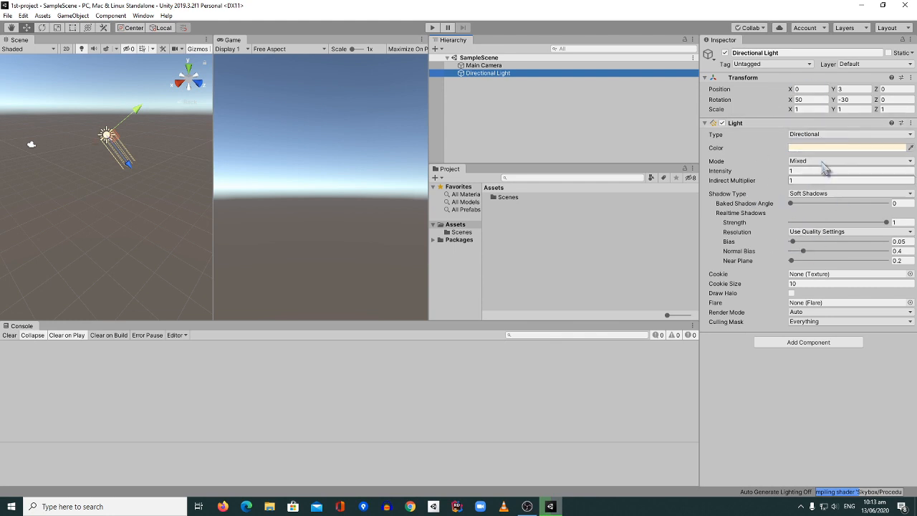
click(484, 66)
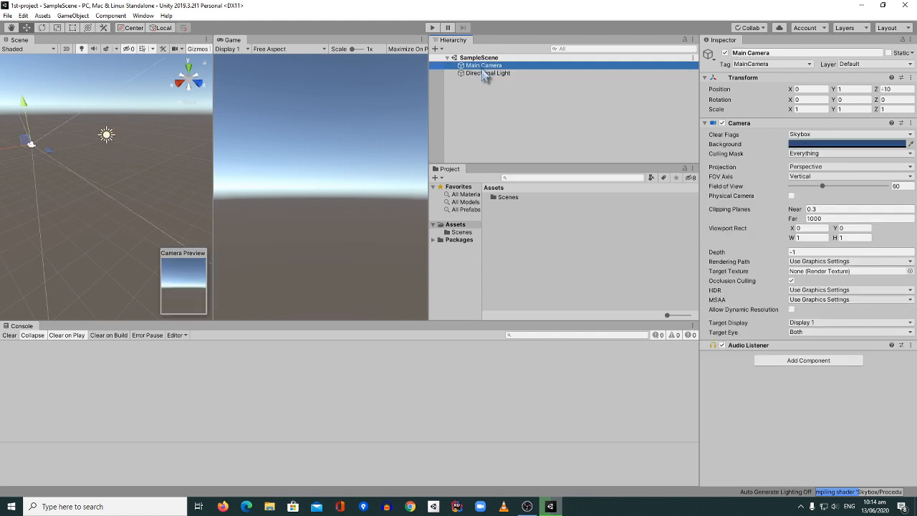
click(548, 242)
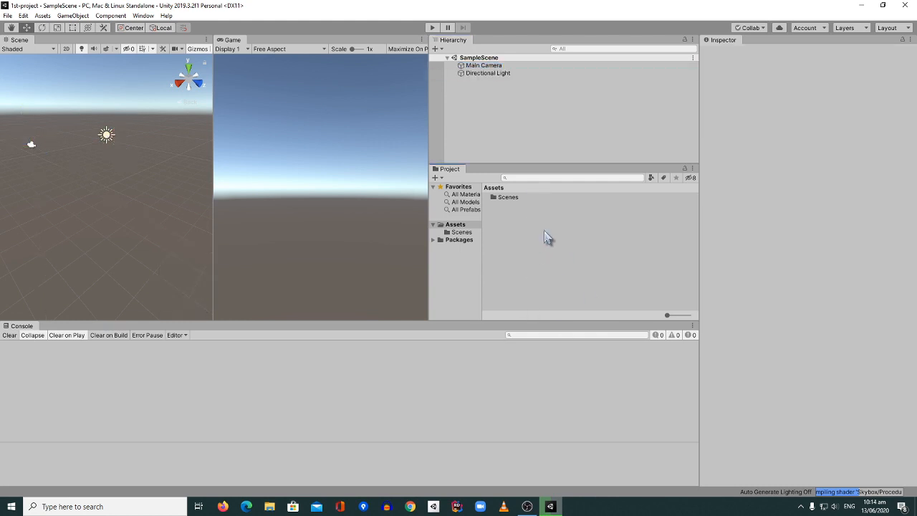
Step: Browse Assets > Scenes to inspect SampleScene and make the scene and game views taller
click(455, 224)
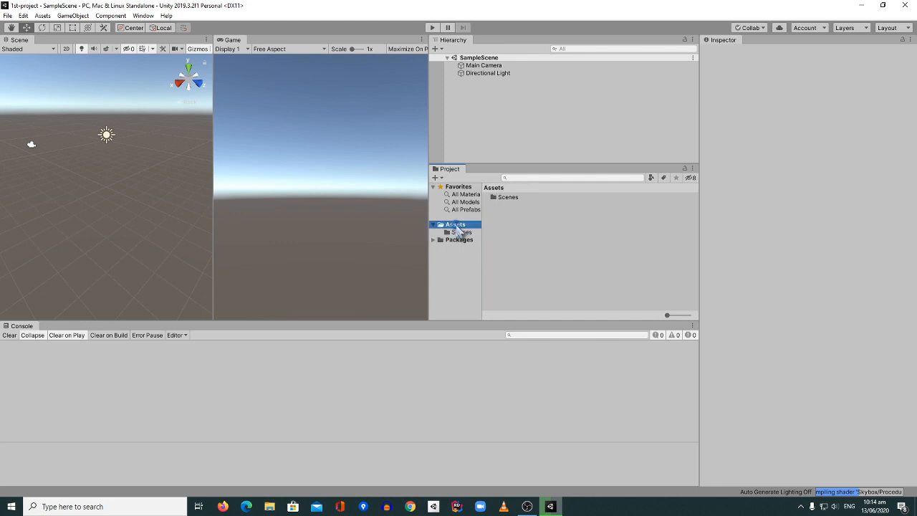
click(459, 232)
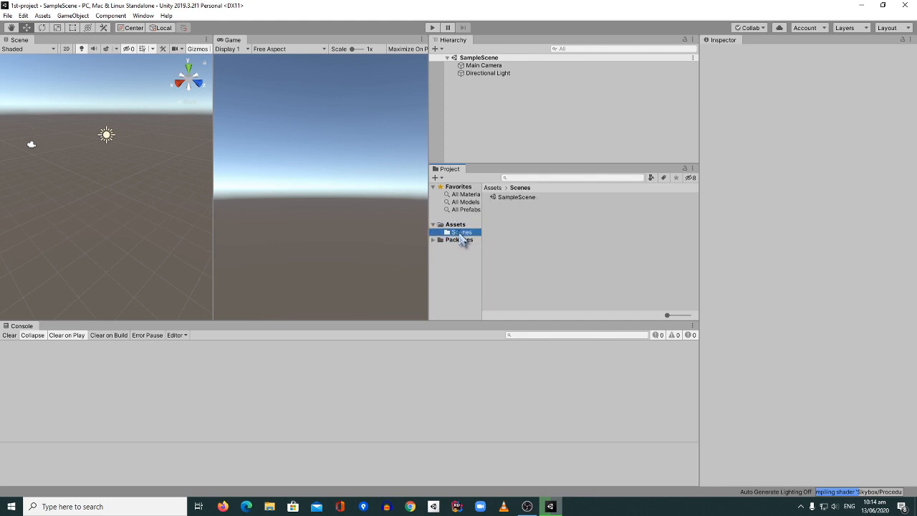
mouse_move(541, 278)
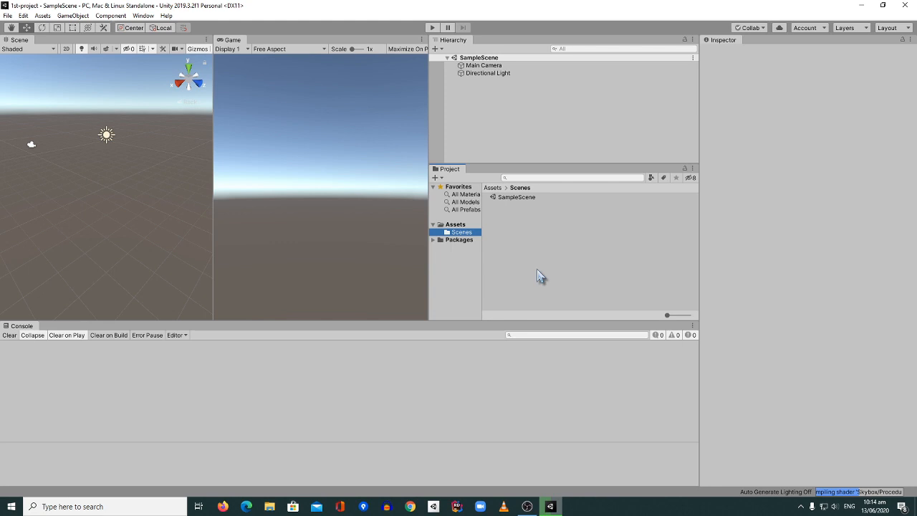
click(456, 223)
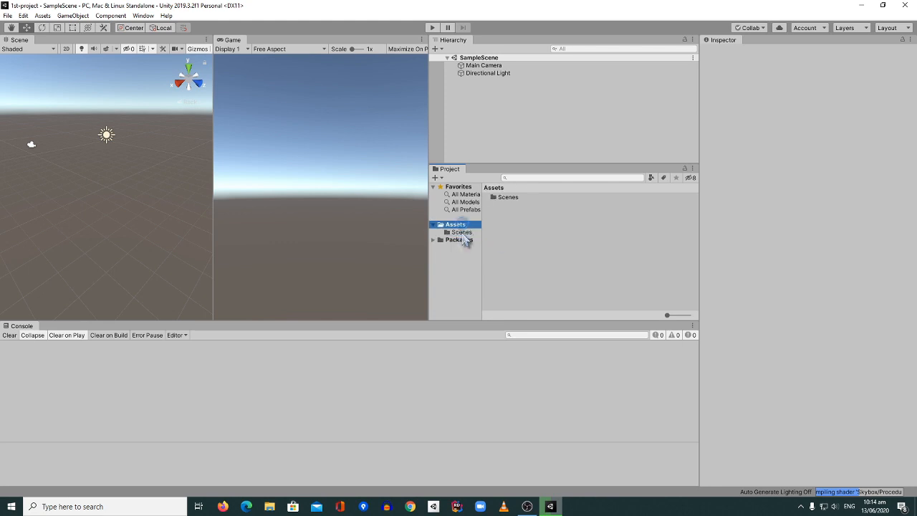
click(462, 232)
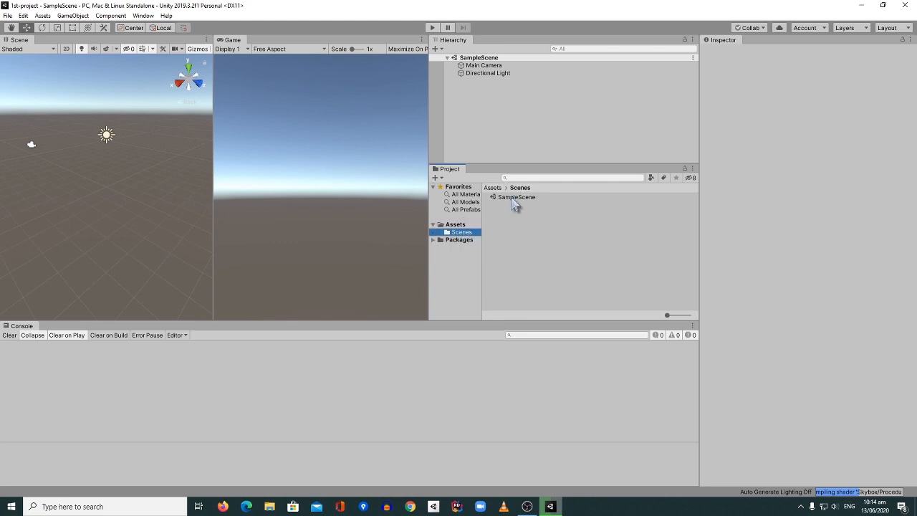
click(516, 198)
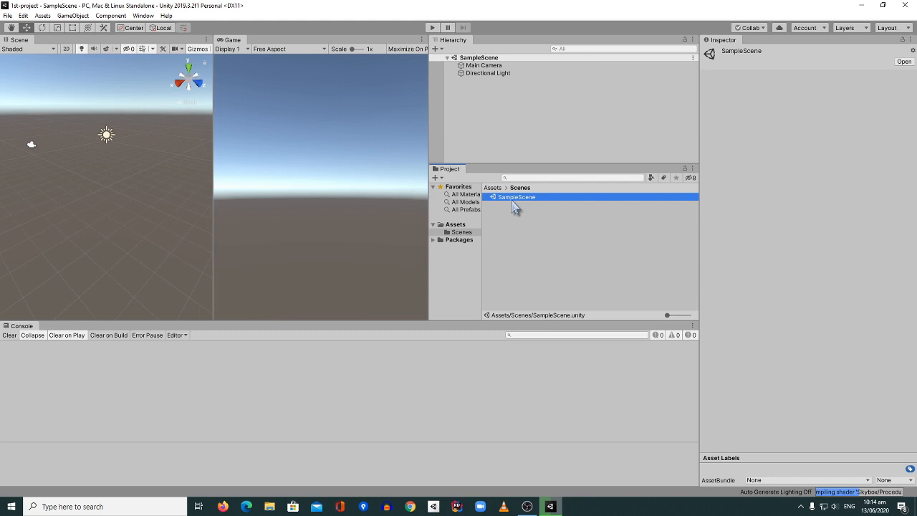
mouse_move(457, 212)
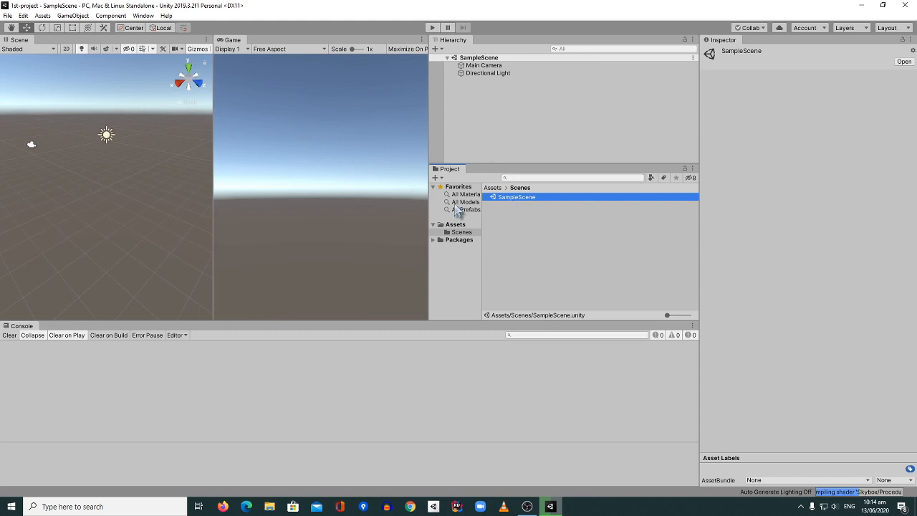
mouse_move(472, 321)
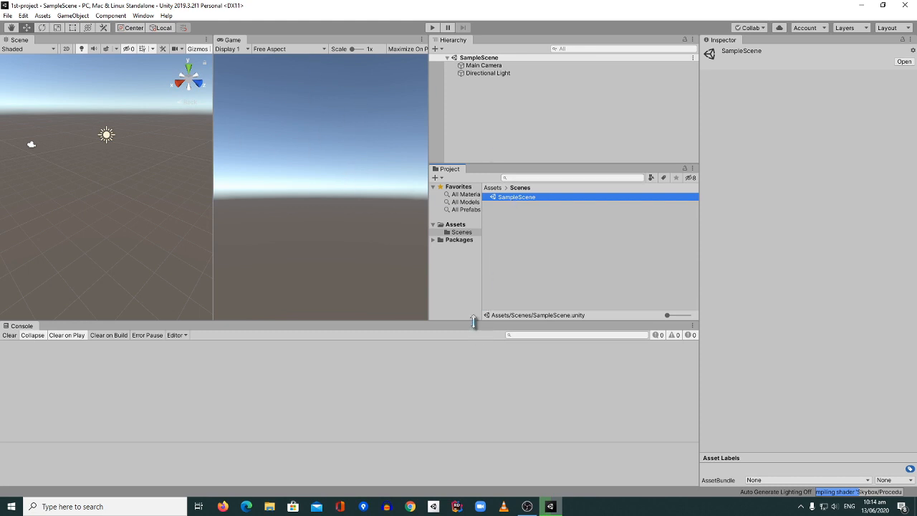
drag(473, 321, 473, 344)
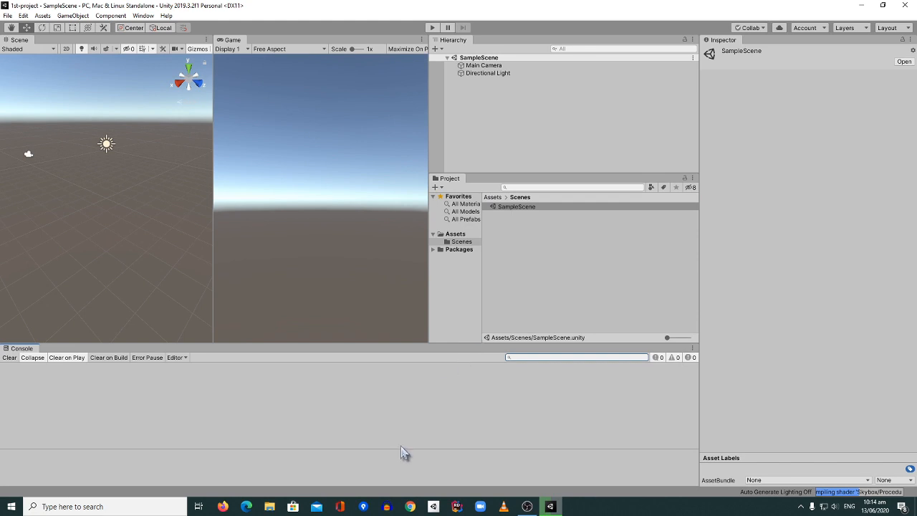
mouse_move(499, 417)
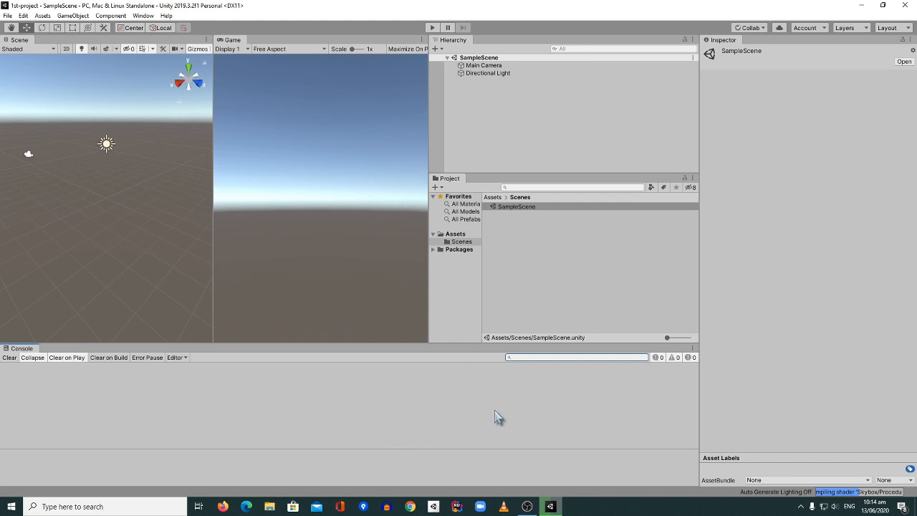
mouse_move(479, 273)
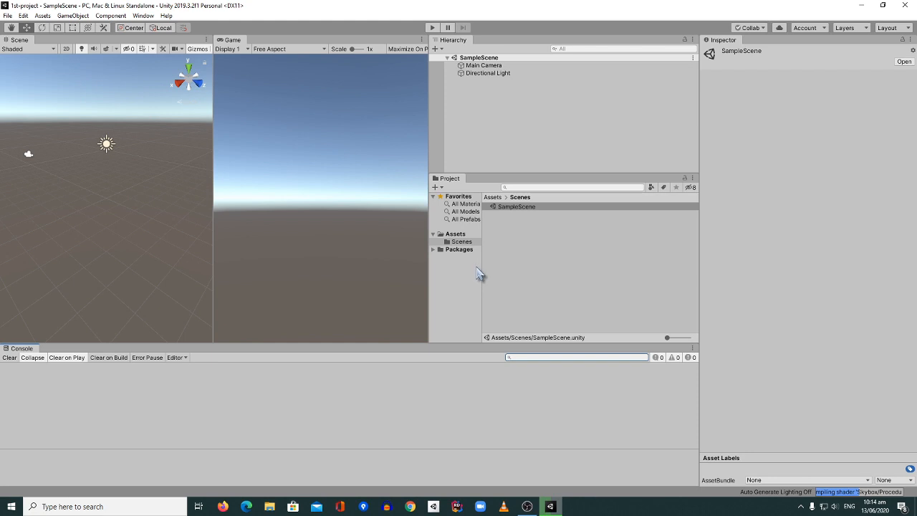
mouse_move(479, 264)
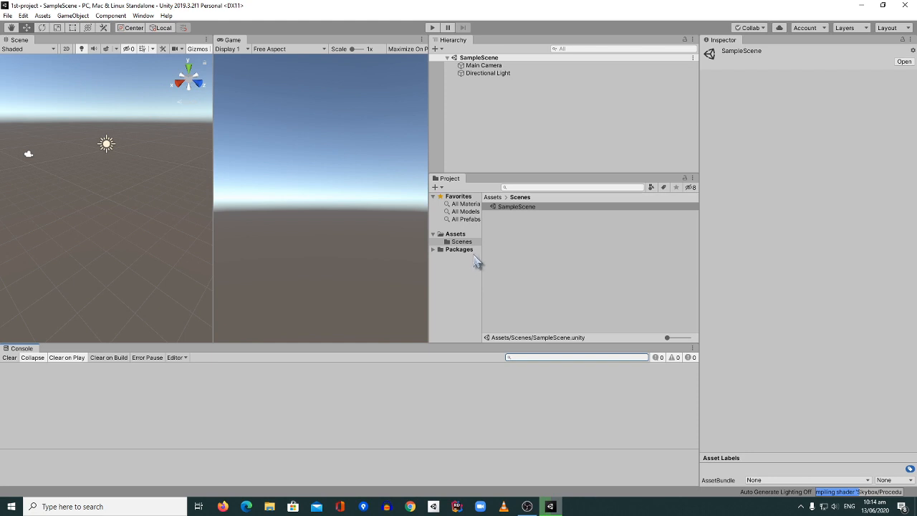
Step: Create a new folder named 1st-project inside Assets alongside Scenes
click(456, 234)
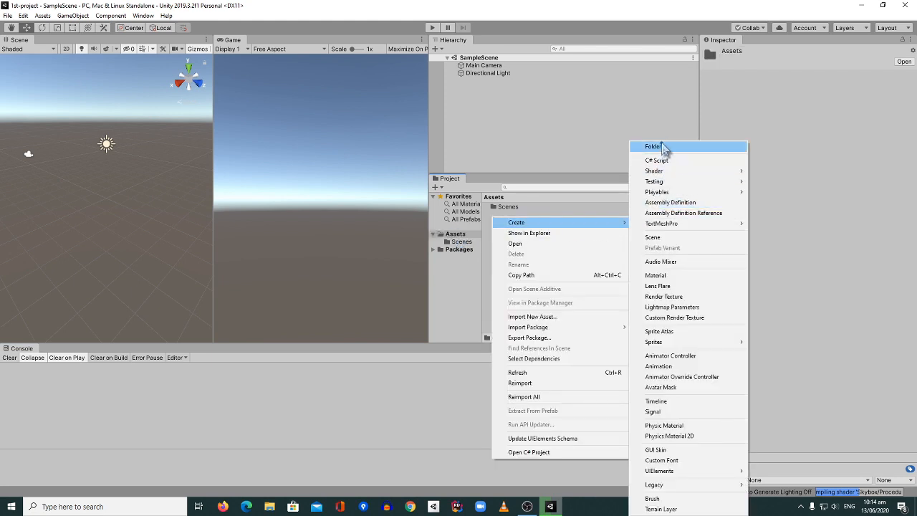
click(653, 147)
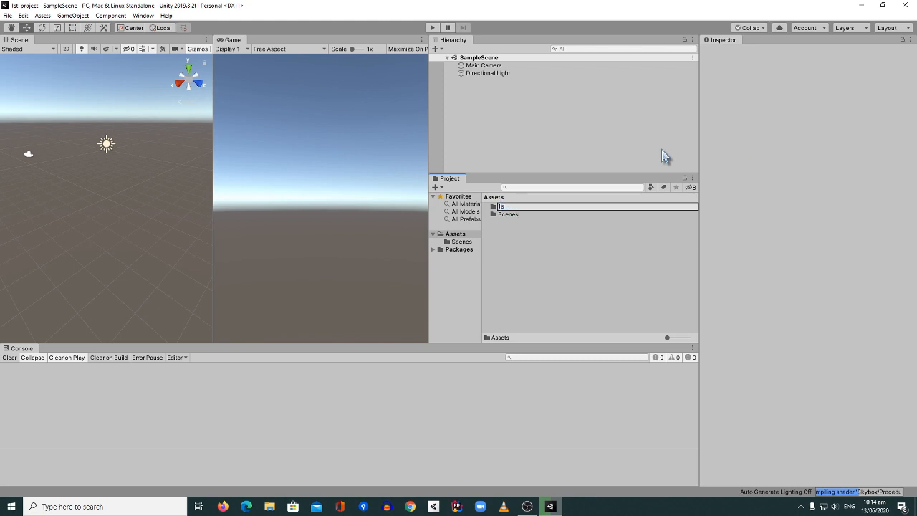
text(1st-pop)
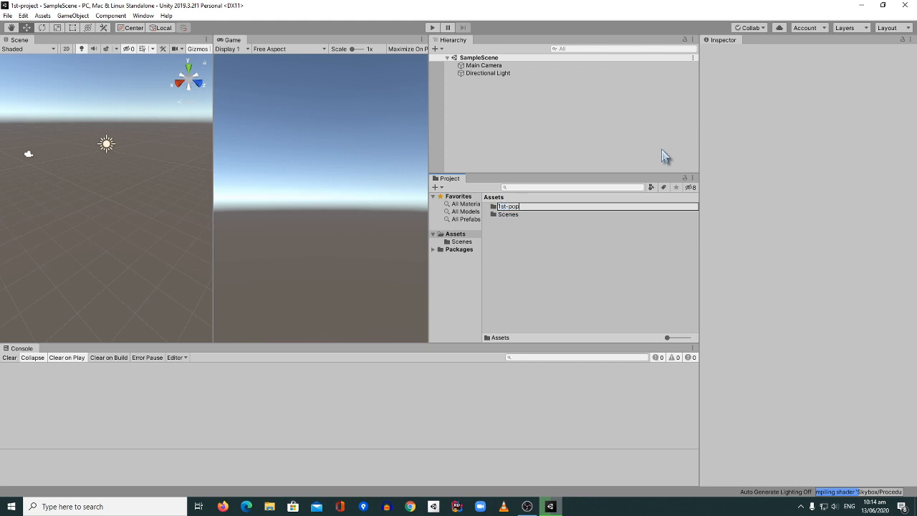
text(1st-project)
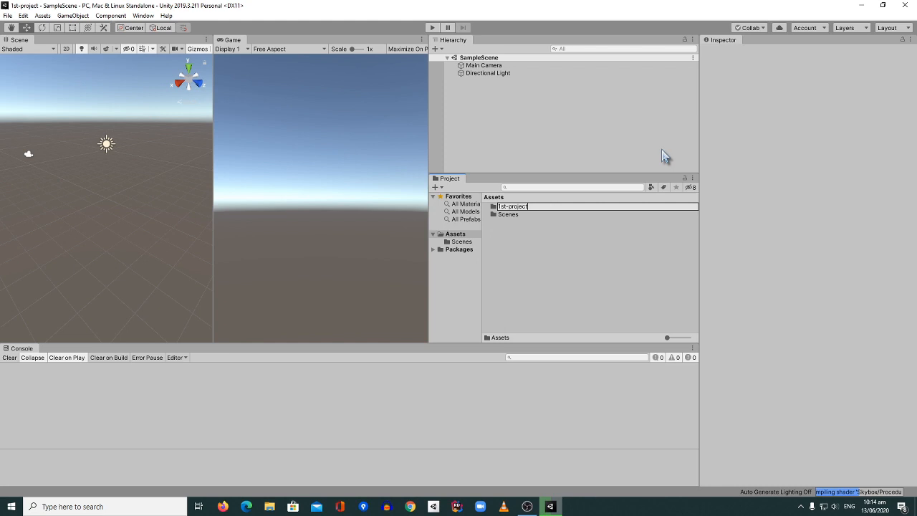
key(Return)
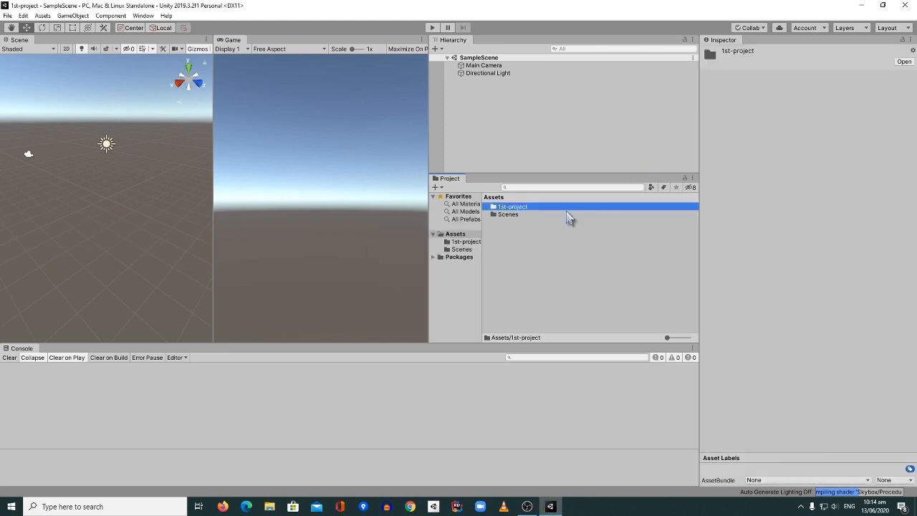
mouse_move(519, 218)
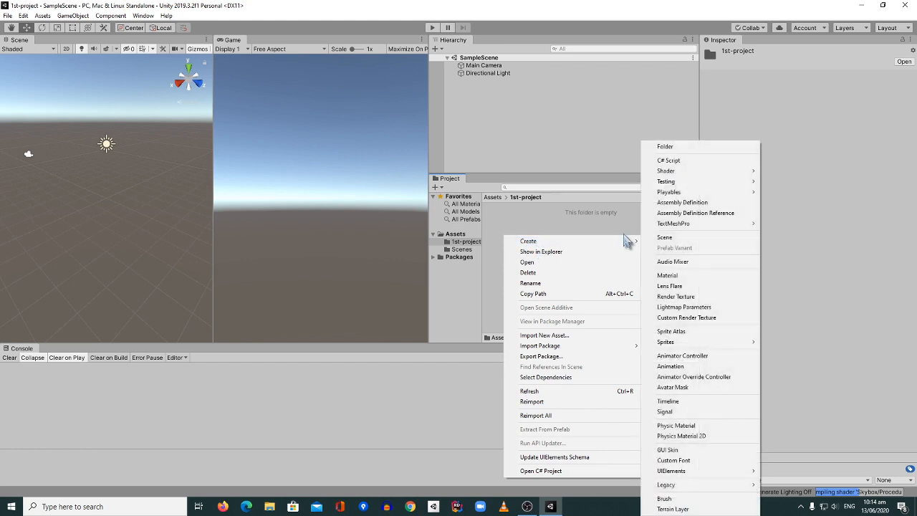
Step: Create a Prefabs folder inside 1st-project
click(665, 146)
text(Scenes)
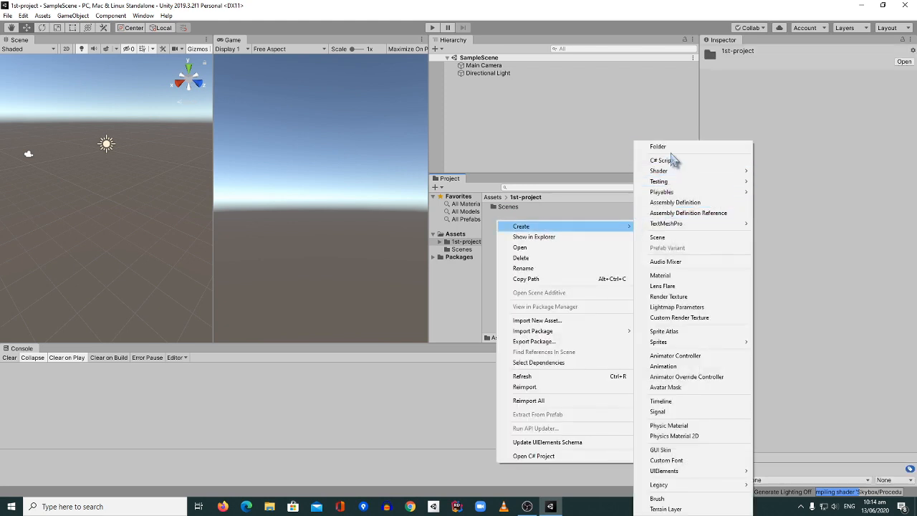
click(658, 146)
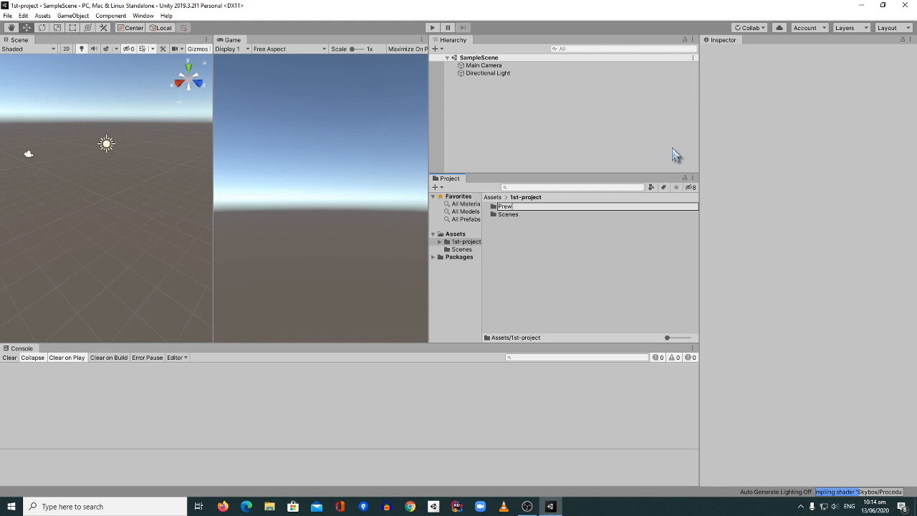
text(Prefabs)
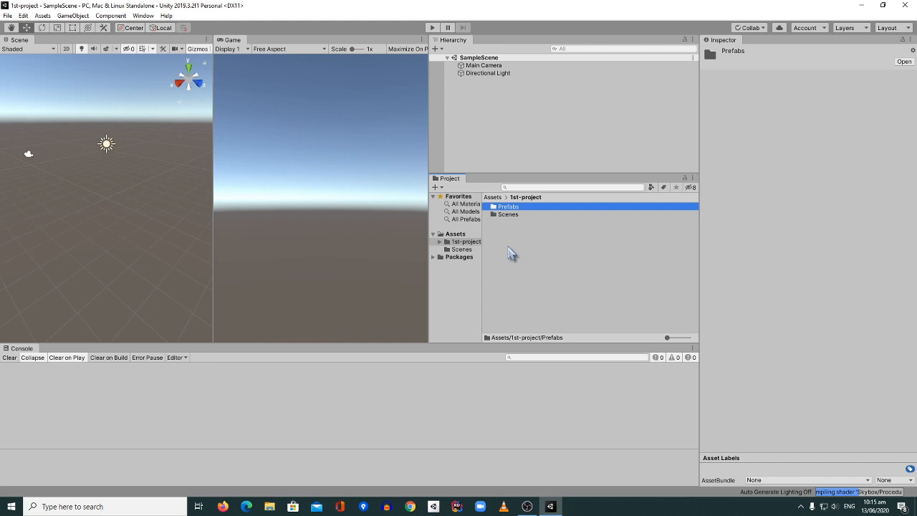
mouse_move(512, 223)
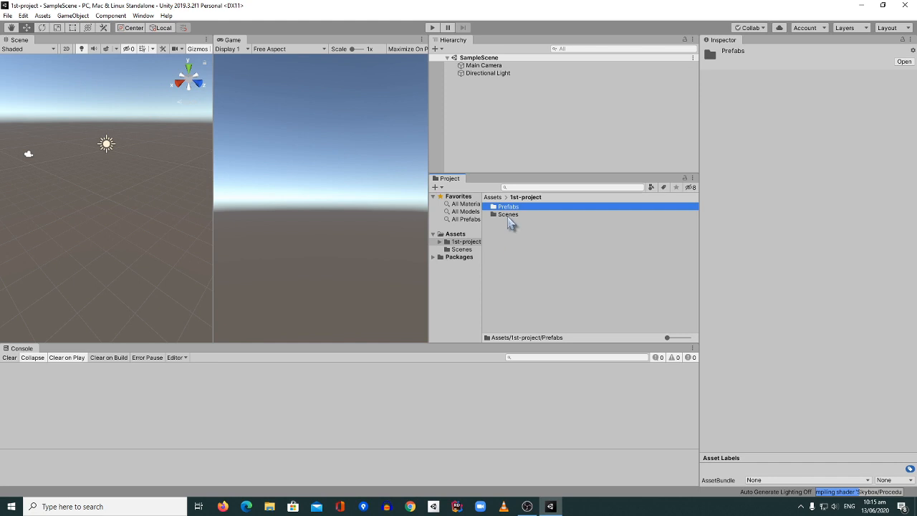
mouse_move(517, 250)
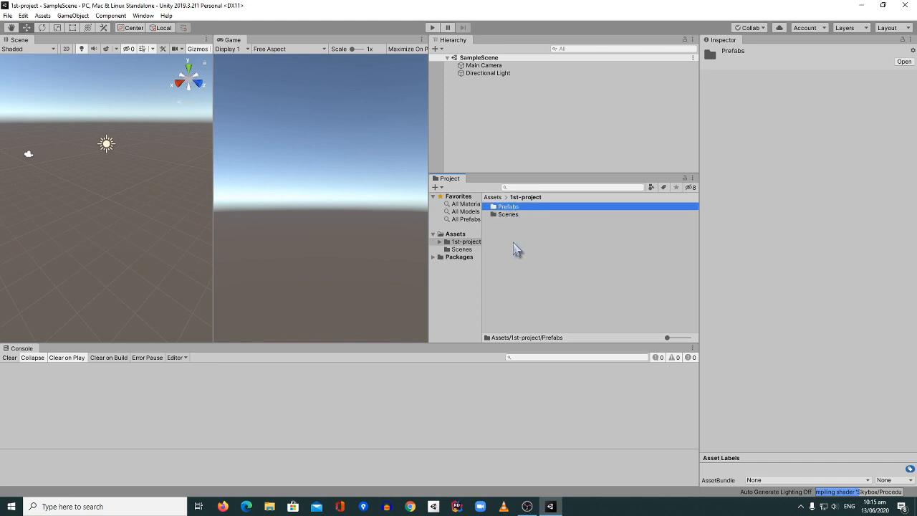
click(516, 247)
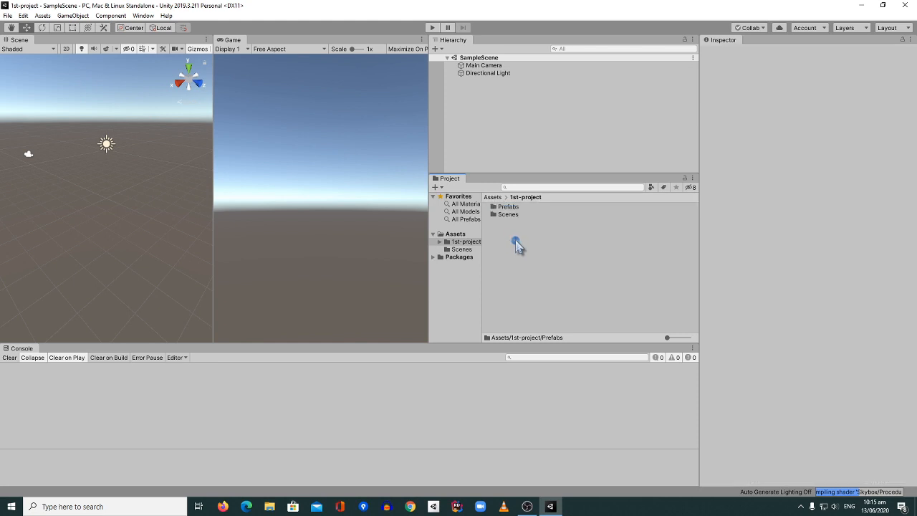
mouse_move(516, 240)
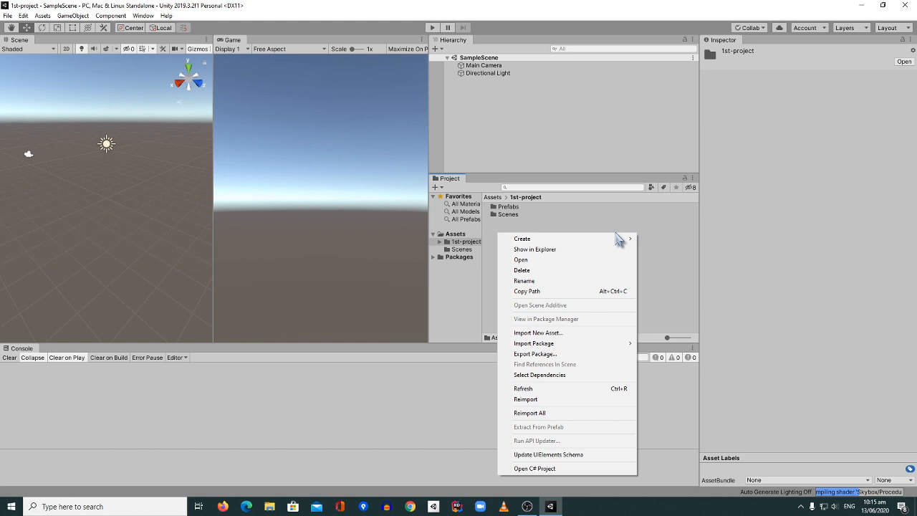
Step: Create a Scripts folder inside 1st-project
click(522, 238)
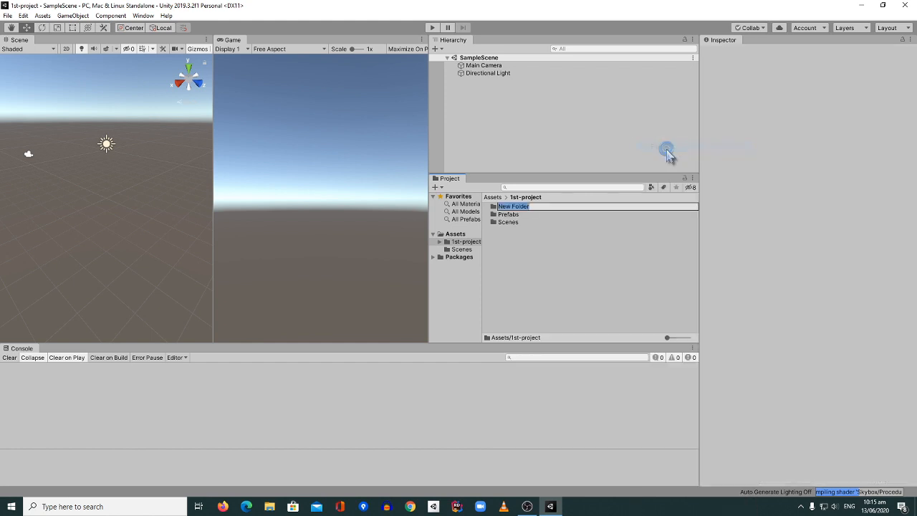
text(Scr)
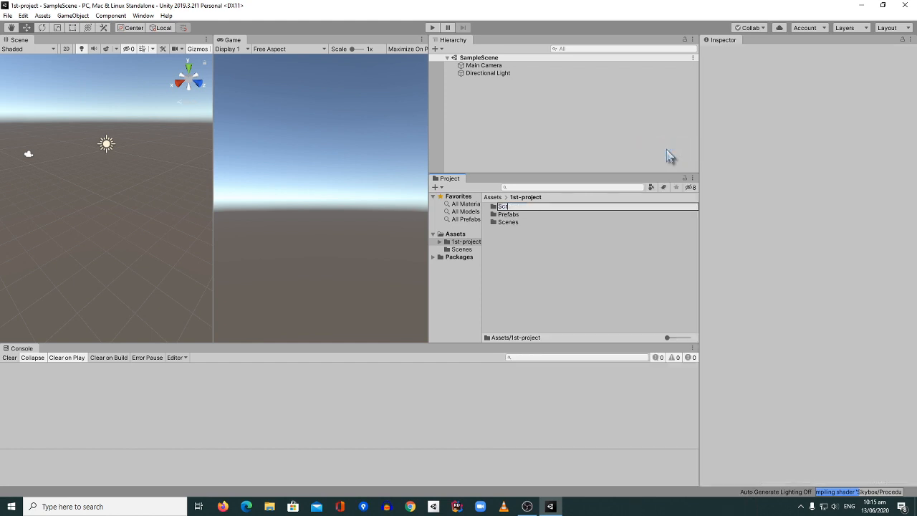
key(Return)
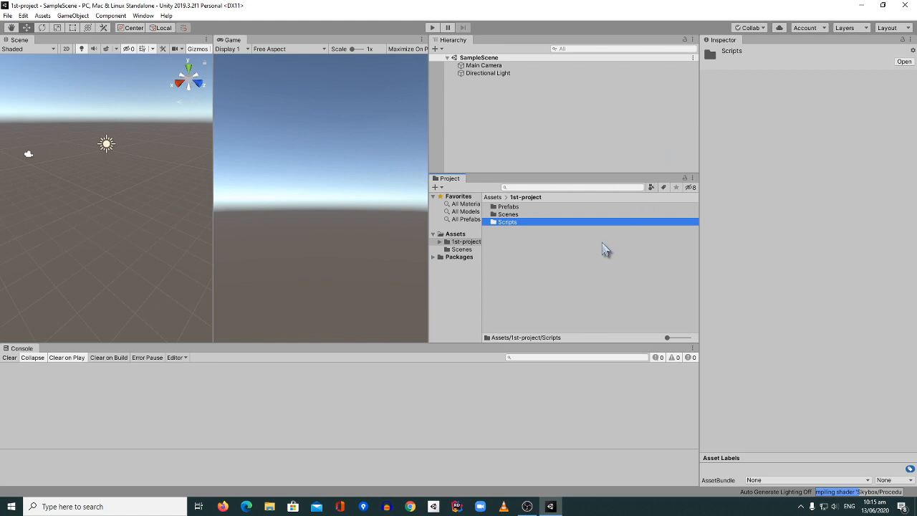
mouse_move(519, 249)
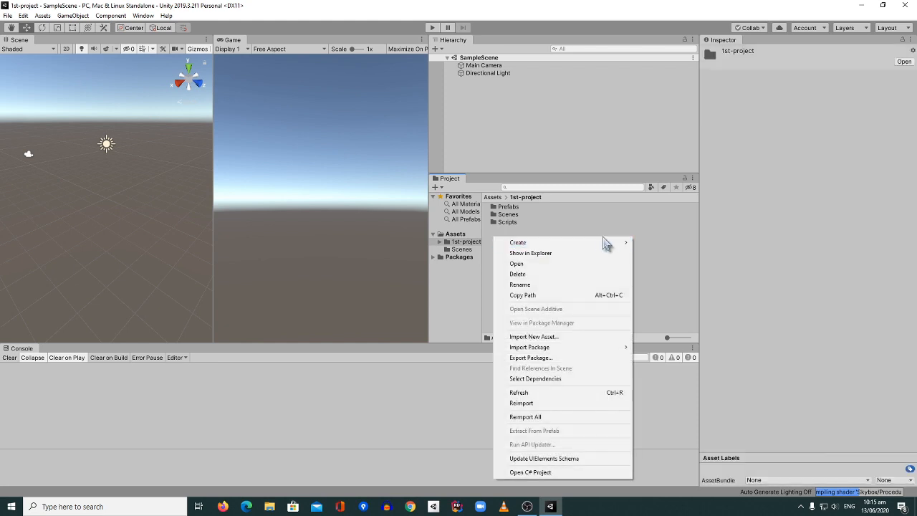
Step: Create an Audio folder inside 1st-project
click(518, 242)
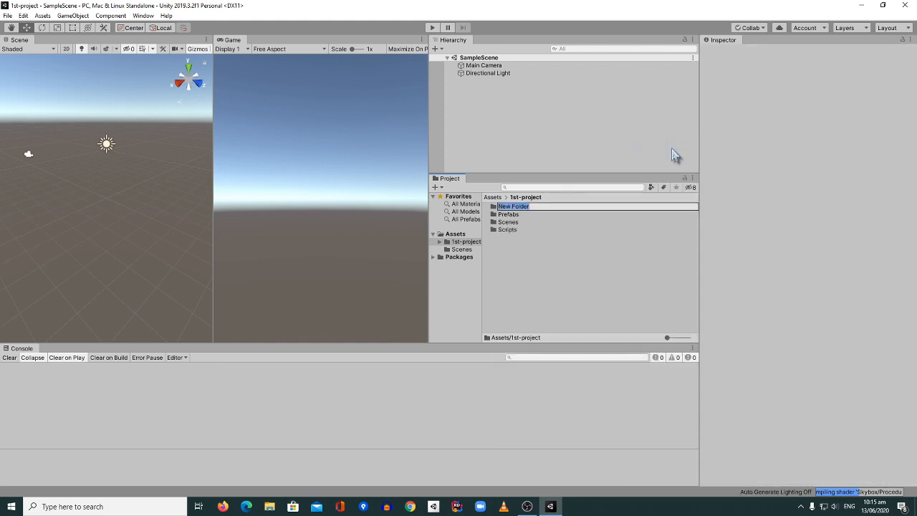
text(Aud)
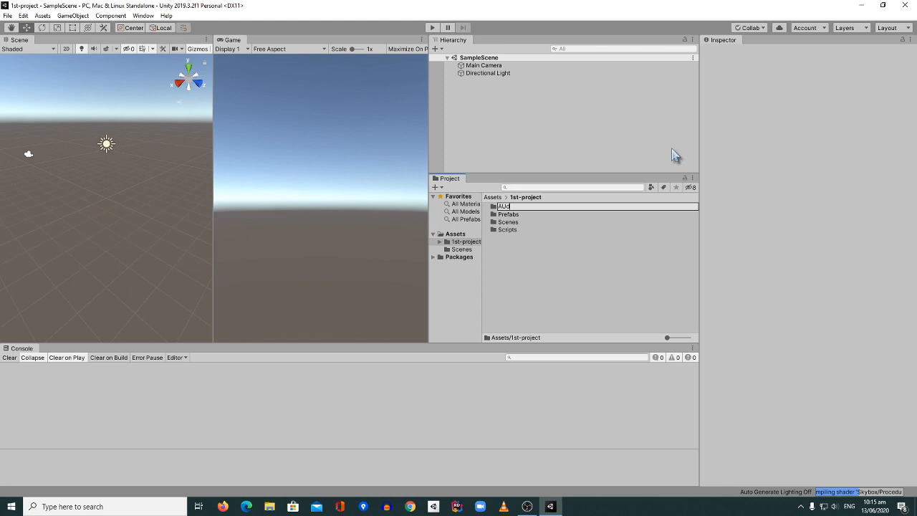
text(io)
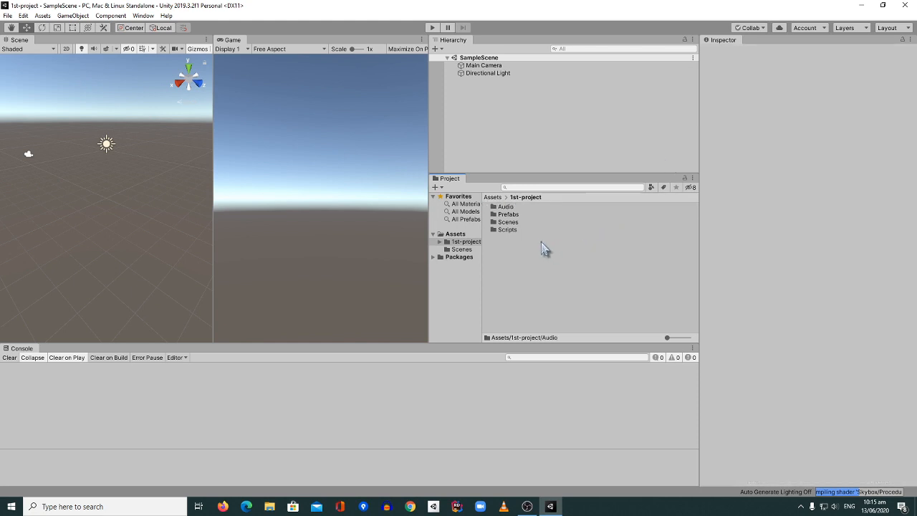
Step: Create an Images folder inside 1st-project
right_click(545, 247)
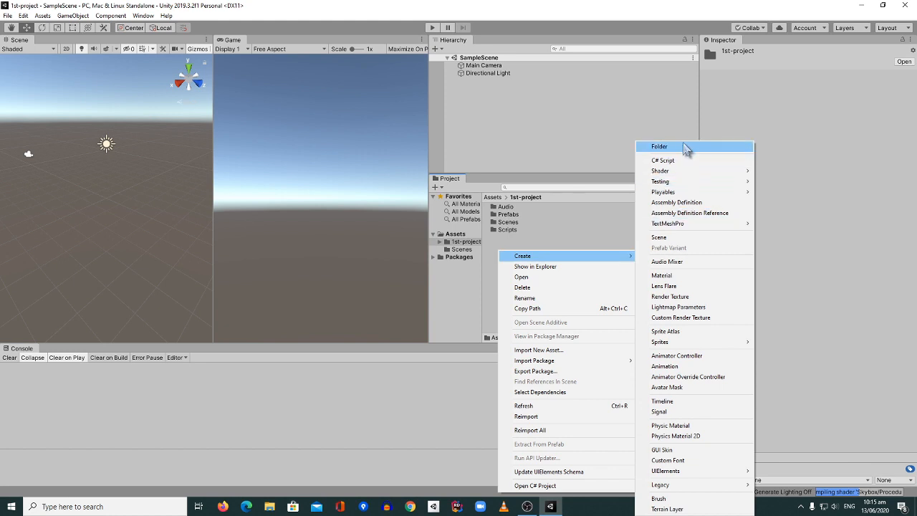
click(659, 146)
text(Images)
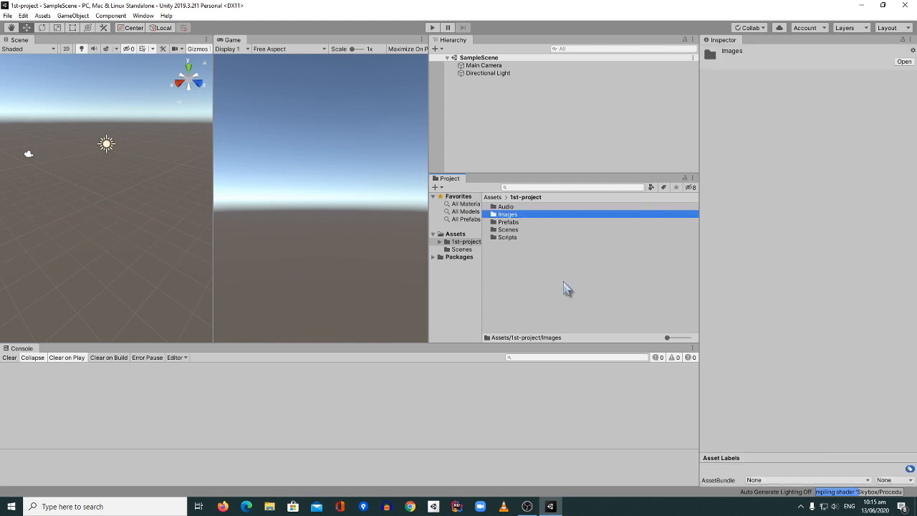
click(567, 287)
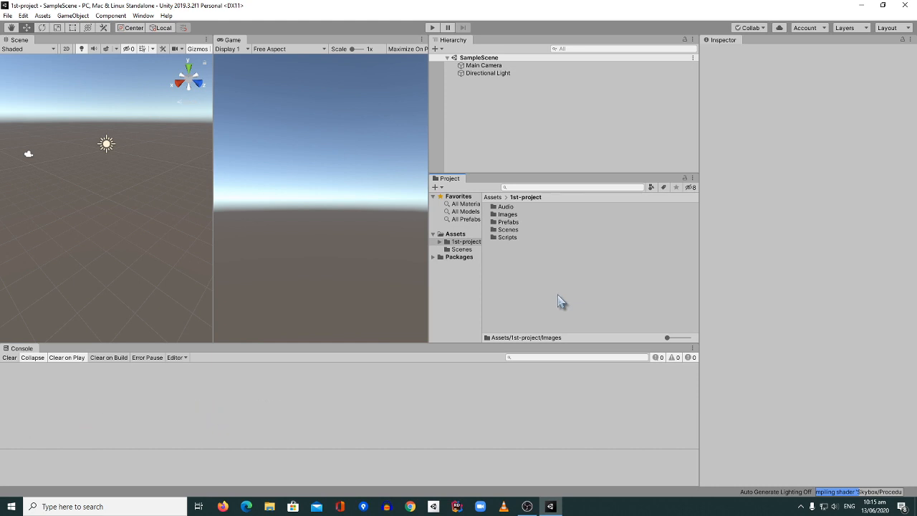
mouse_move(552, 307)
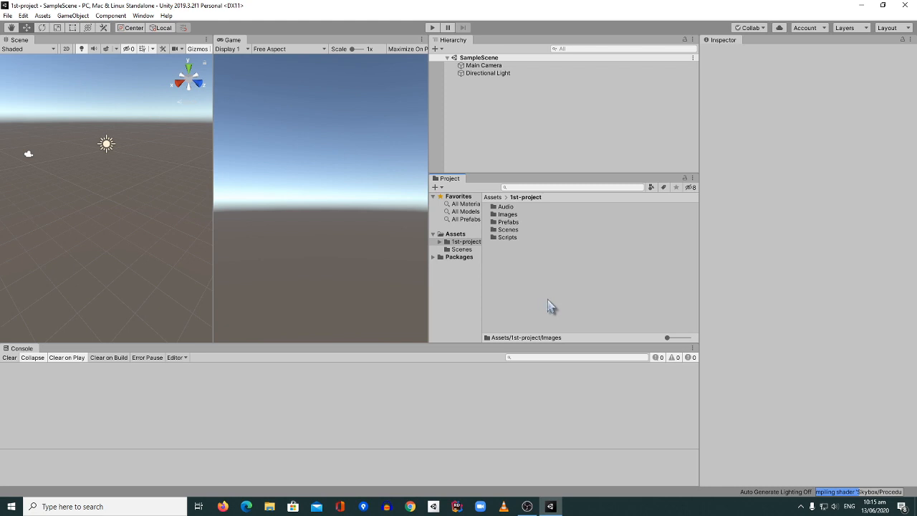
mouse_move(222, 393)
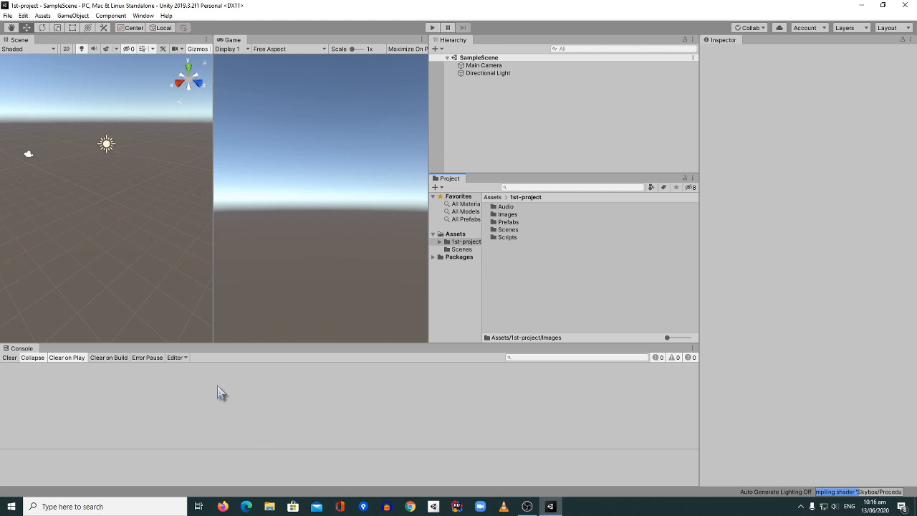
mouse_move(112, 407)
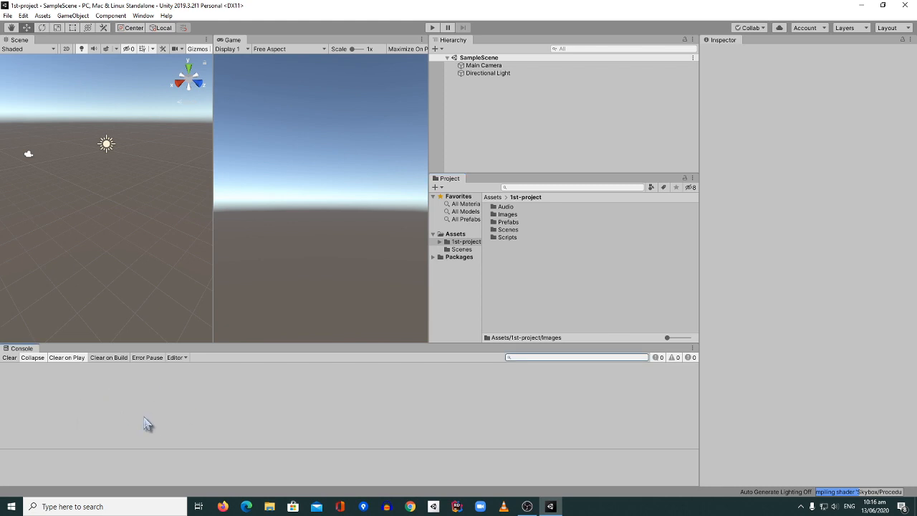
mouse_move(399, 418)
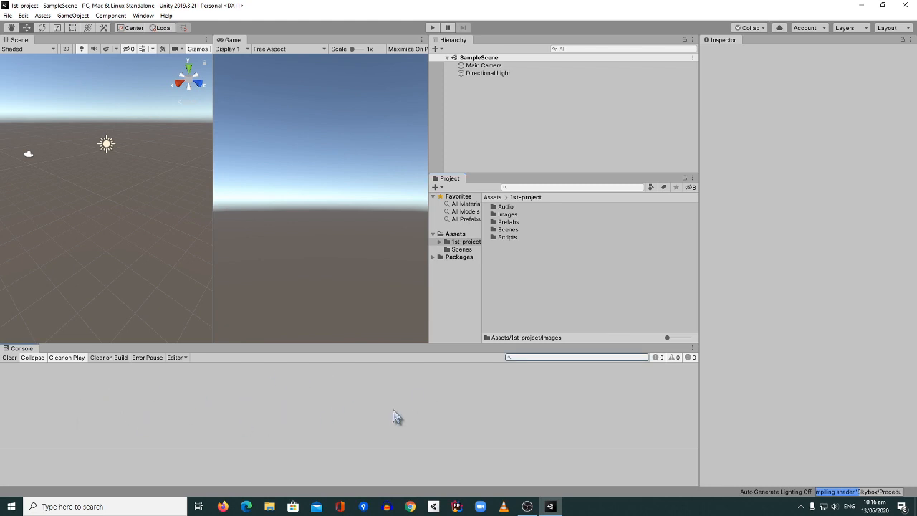
mouse_move(332, 414)
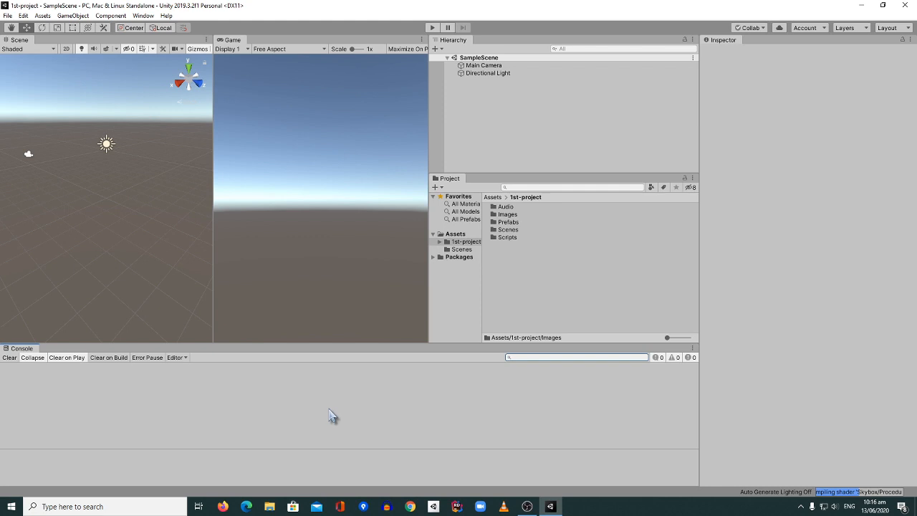
mouse_move(390, 286)
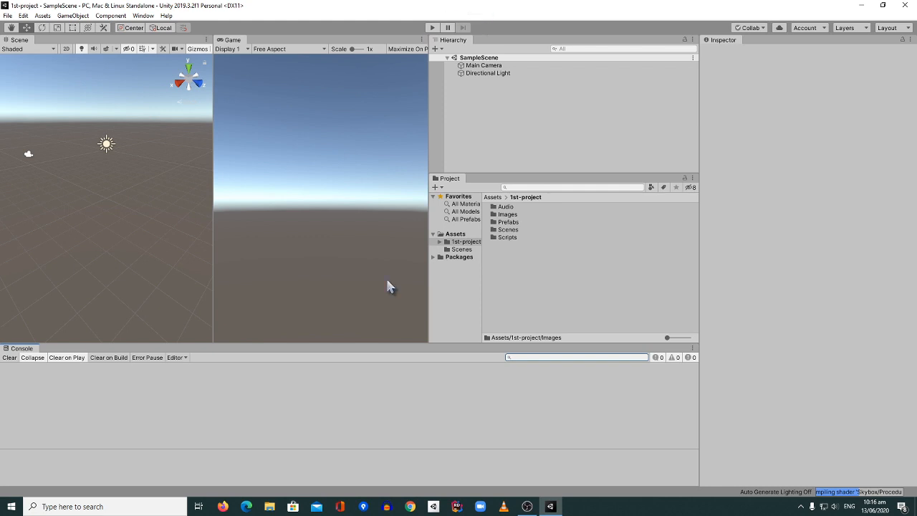
mouse_move(350, 424)
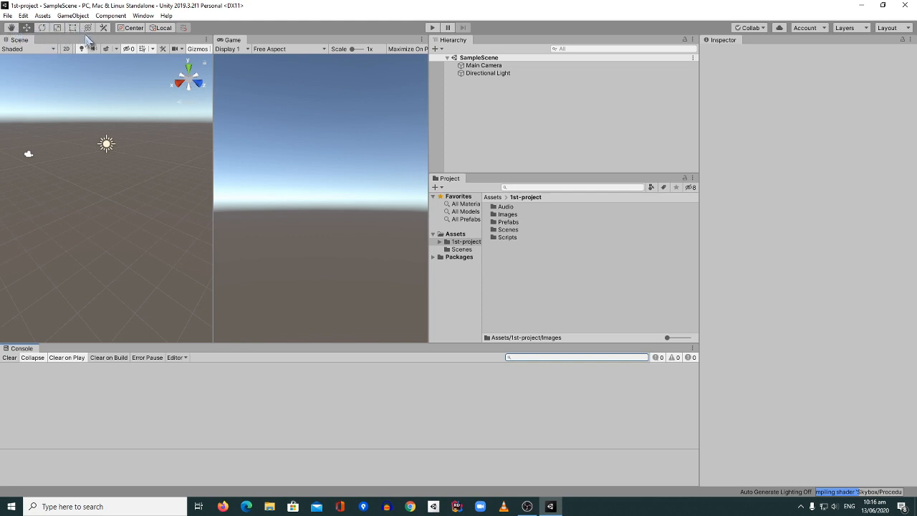
mouse_move(372, 403)
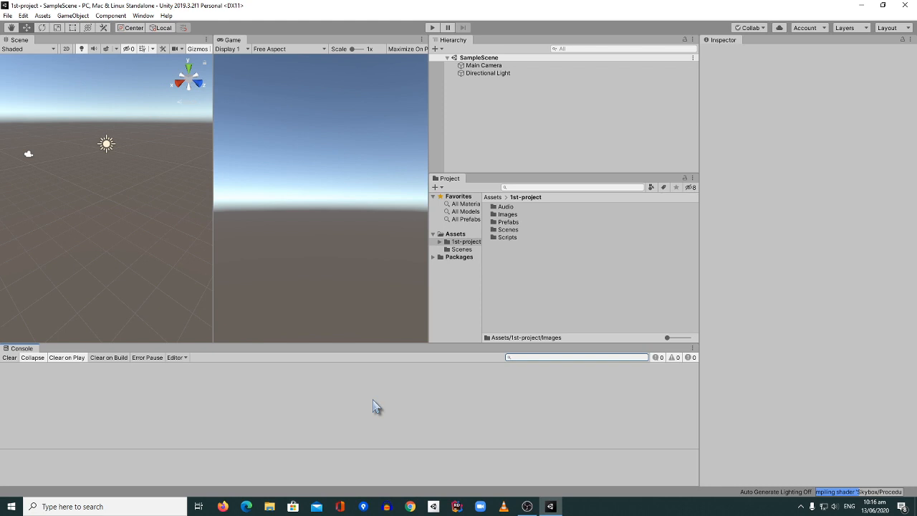
mouse_move(519, 266)
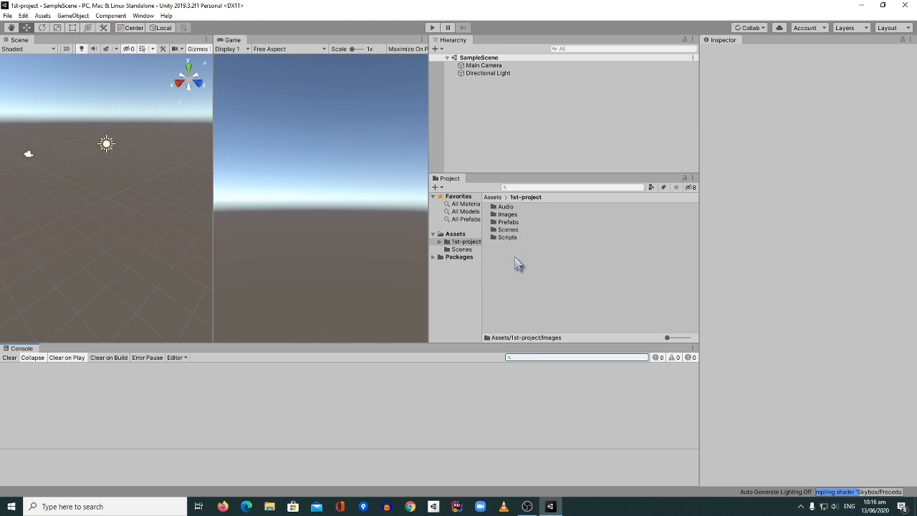
mouse_move(513, 247)
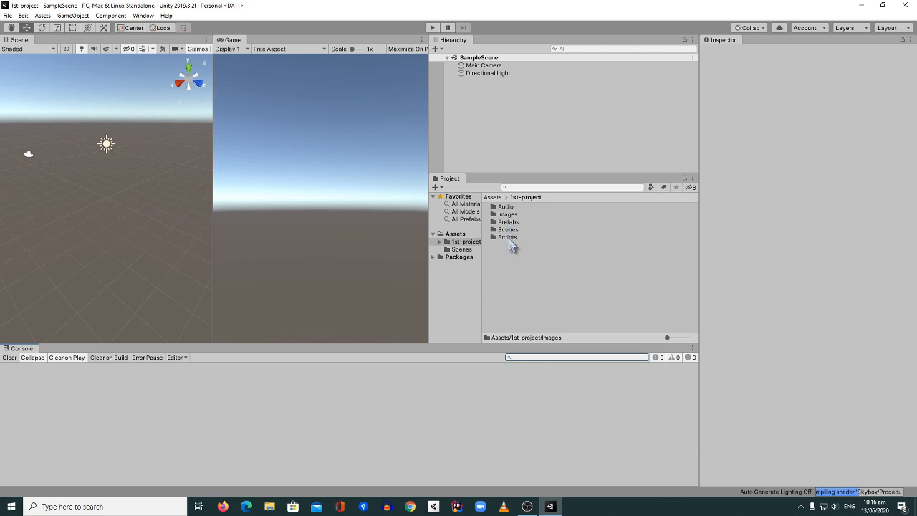
mouse_move(419, 415)
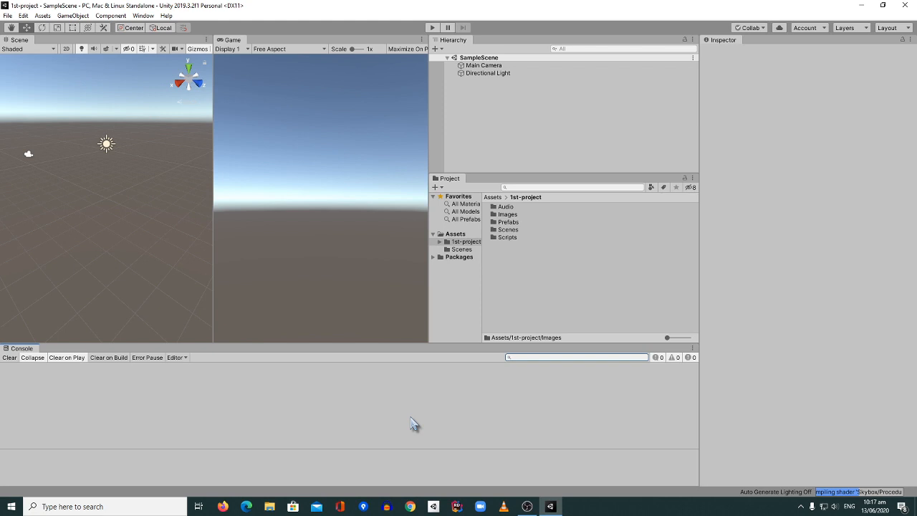
mouse_move(416, 421)
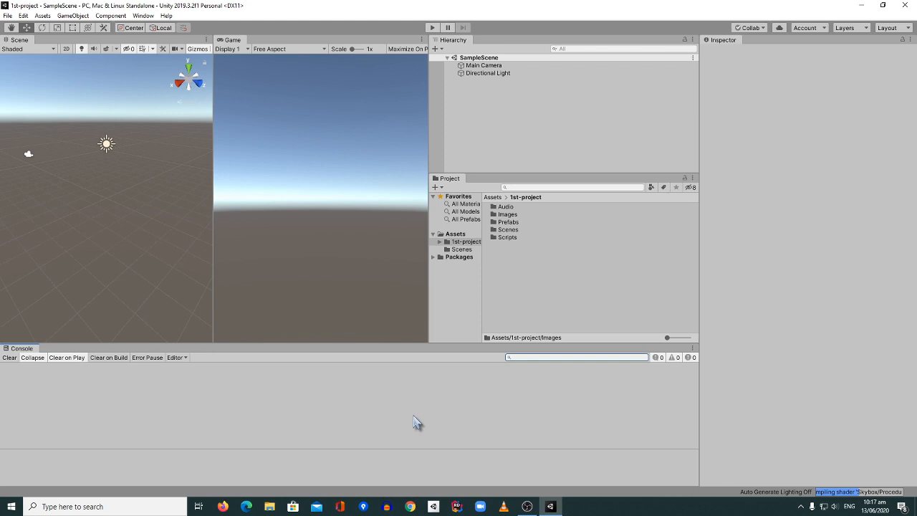
mouse_move(387, 409)
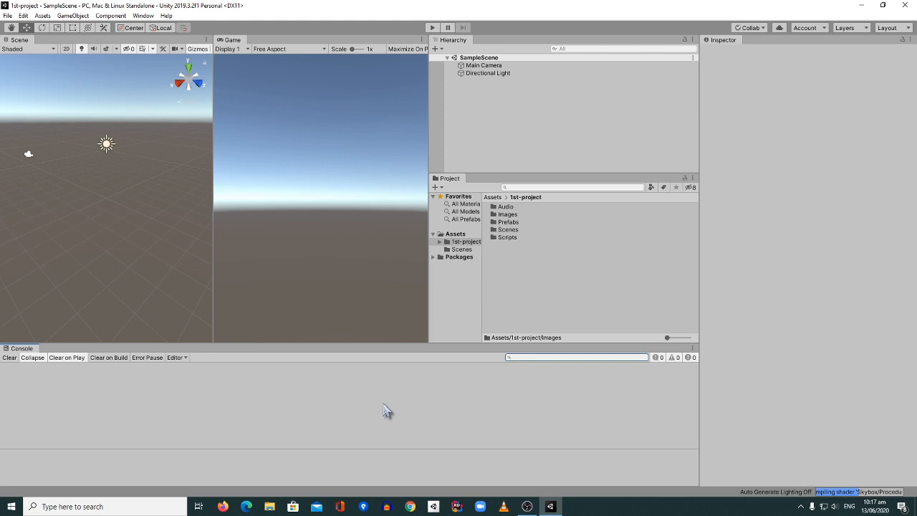
mouse_move(394, 418)
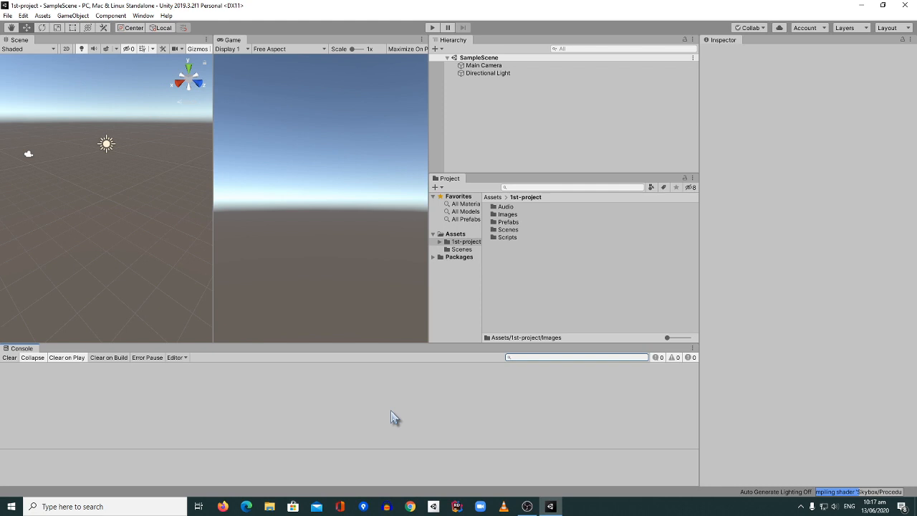